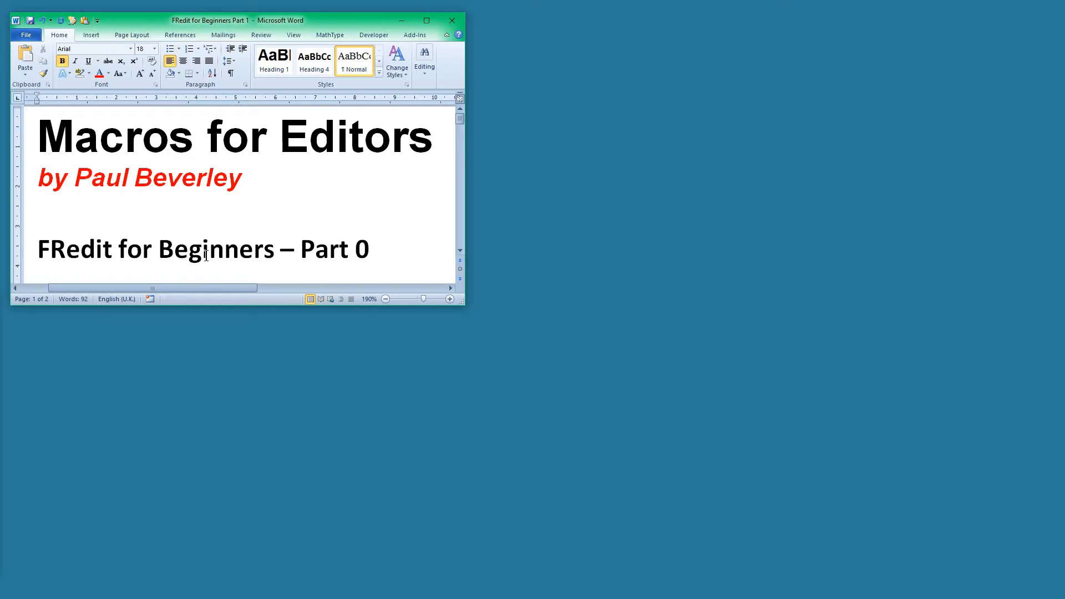
mouse_move(398, 476)
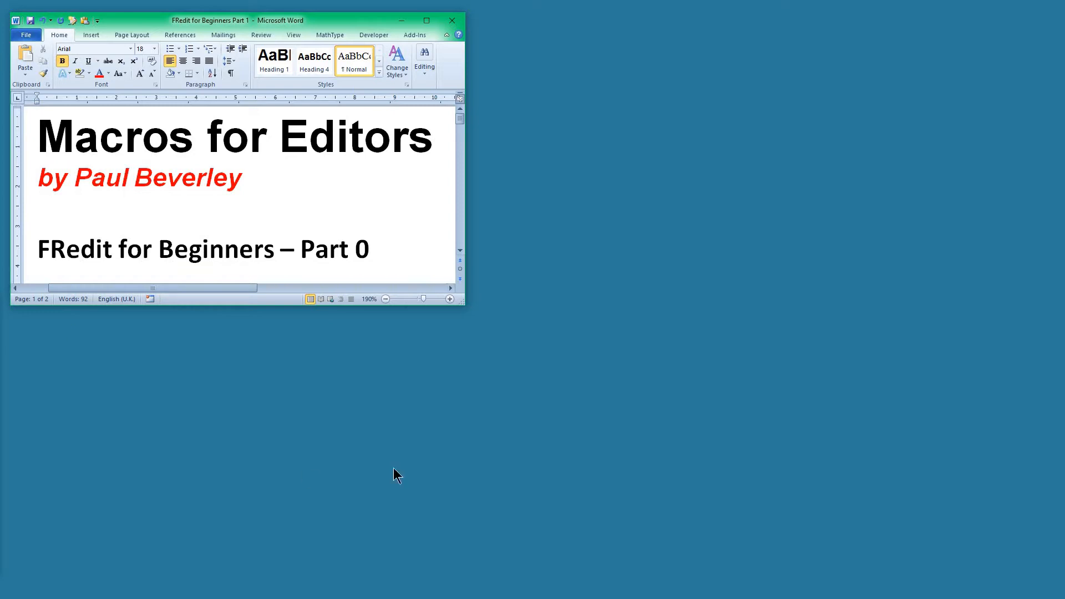
mouse_move(241, 238)
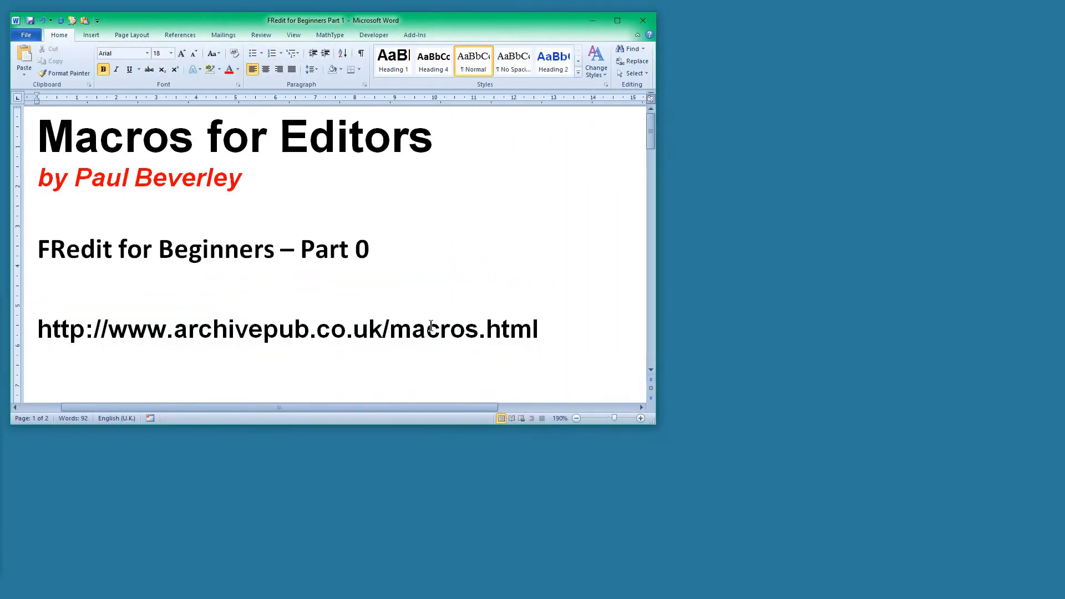
Download the latest FRedit zip from the macros page and open it from the download bar
click(371, 329)
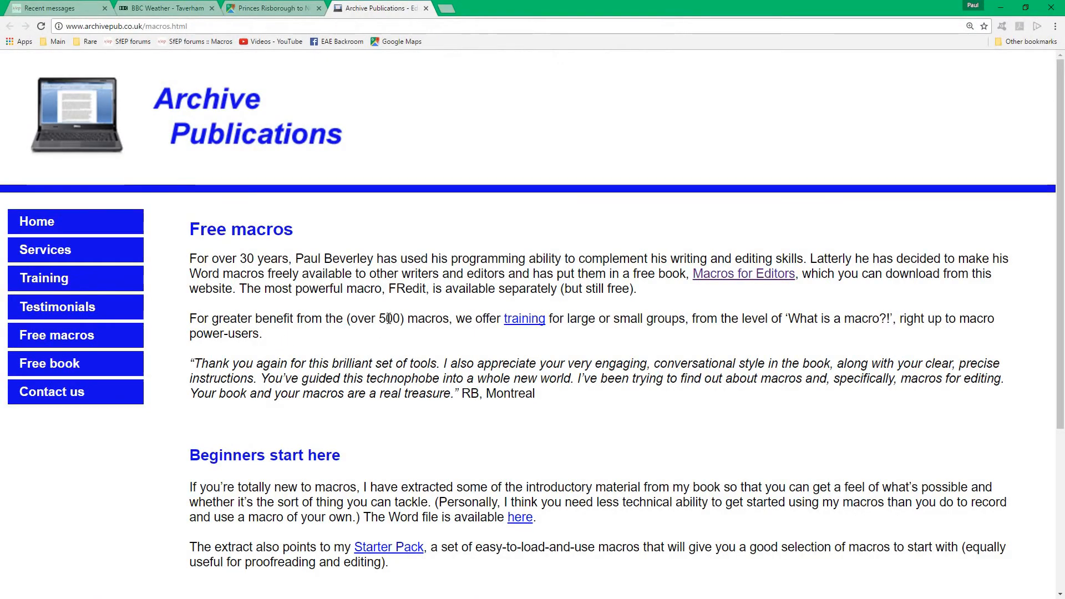
mouse_move(572, 335)
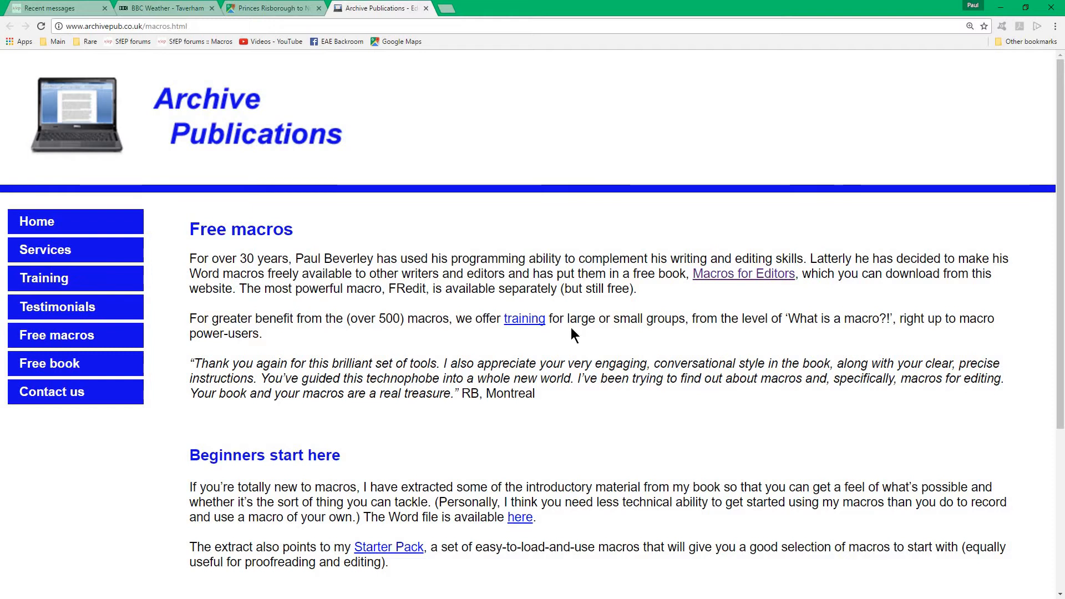
scroll(down, 3)
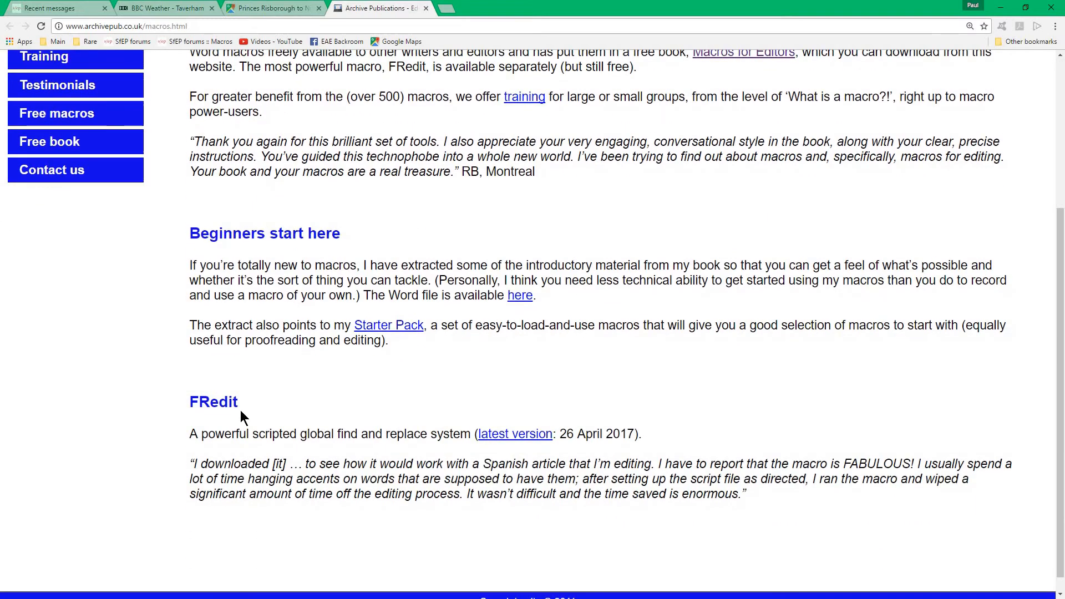
mouse_move(513, 434)
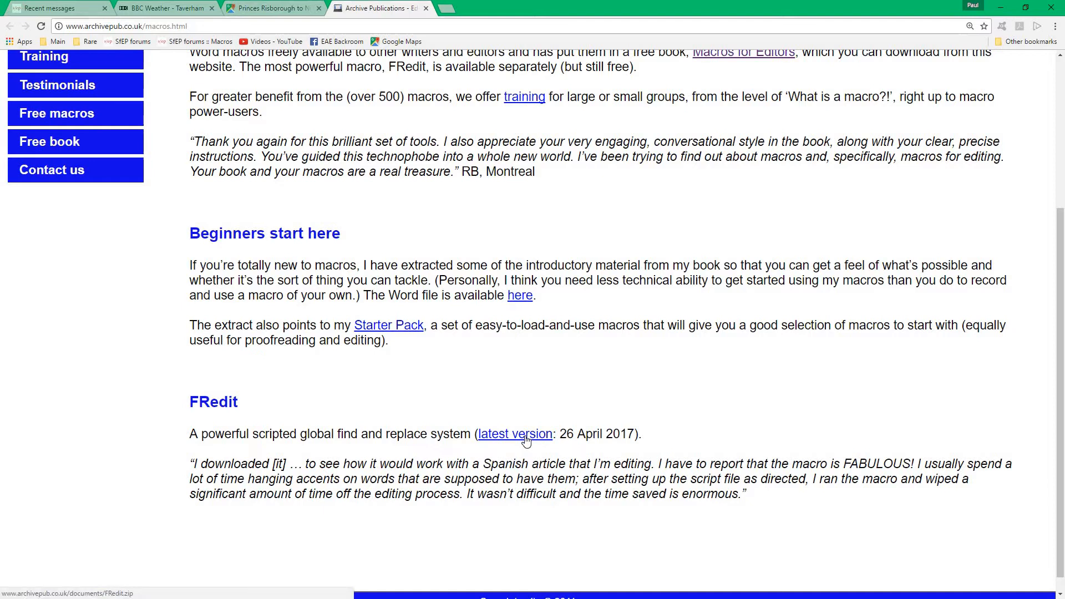
click(514, 433)
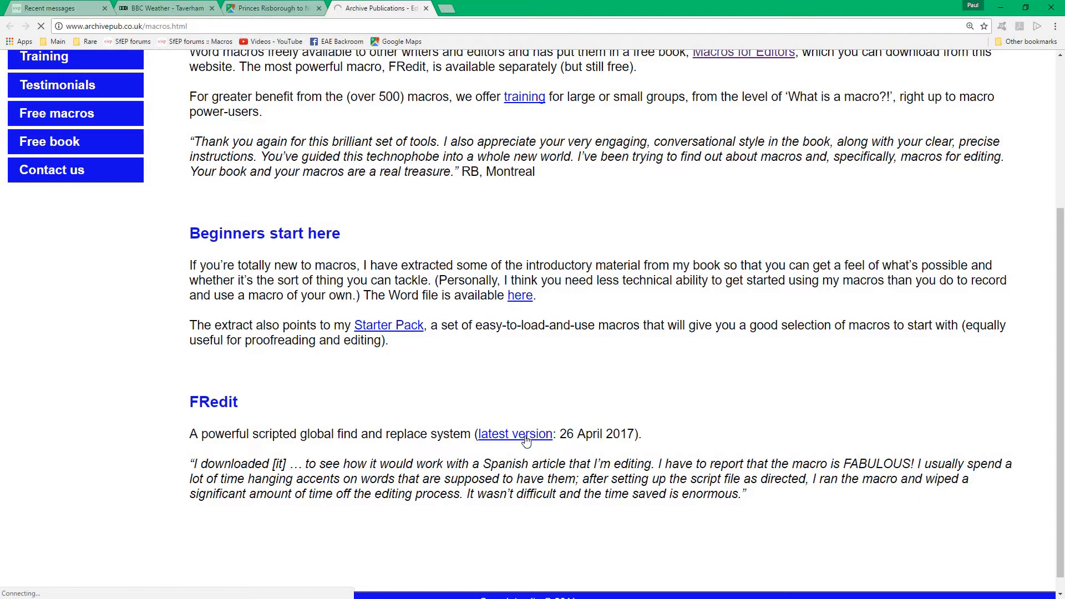
click(515, 434)
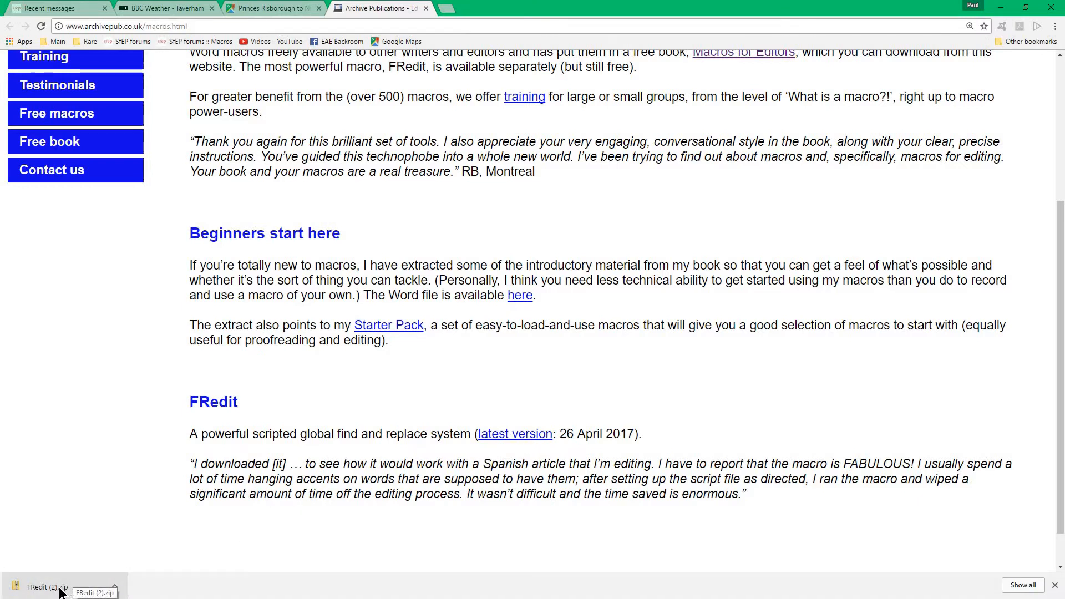
click(48, 587)
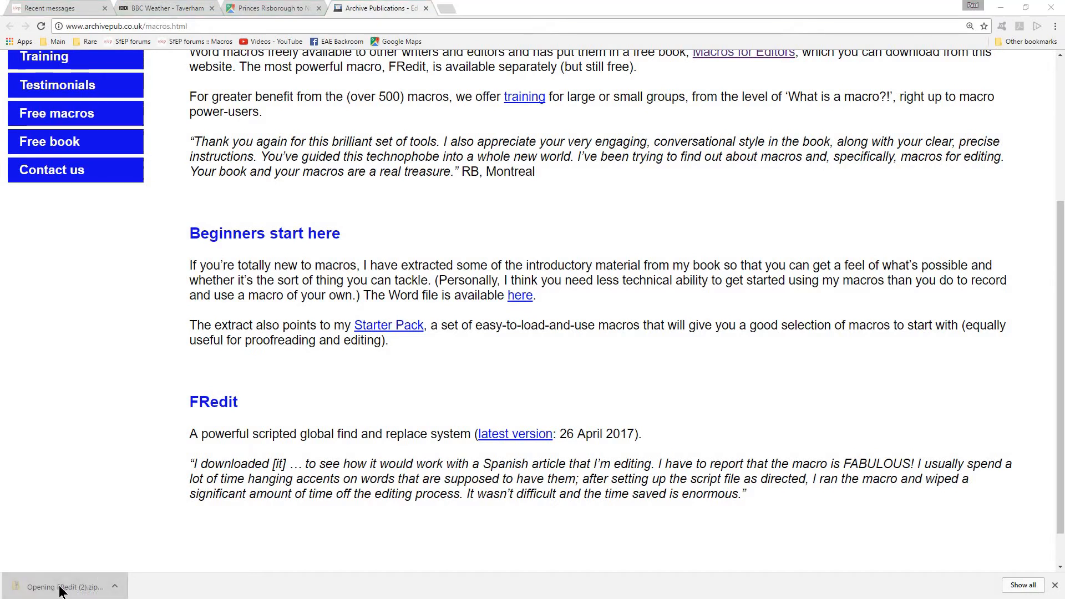
Copy all five files from the zip into the local FRedit folder and close the zip window
click(64, 587)
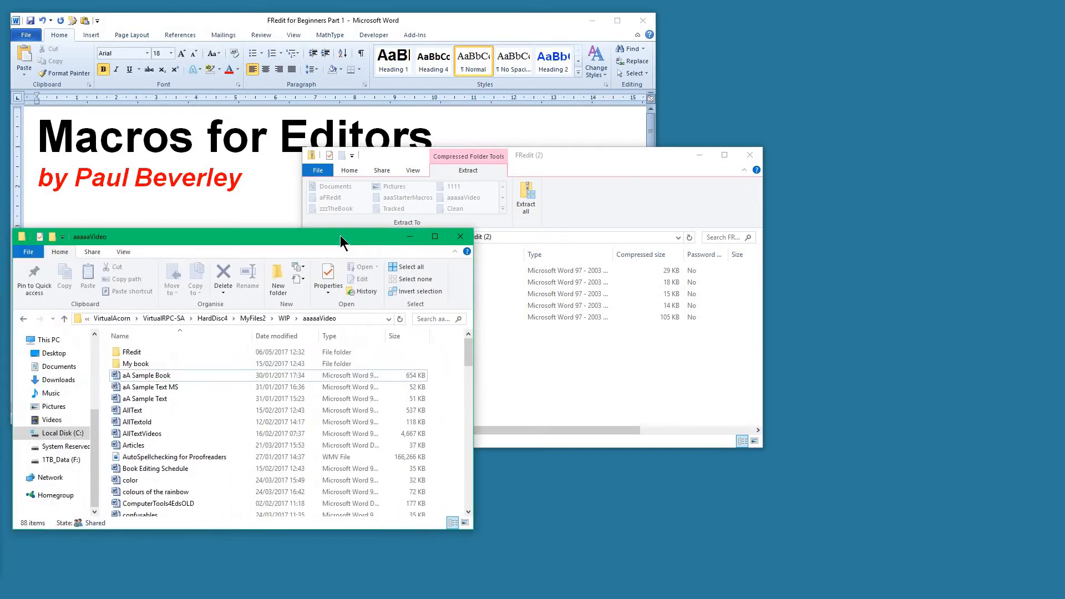
click(143, 352)
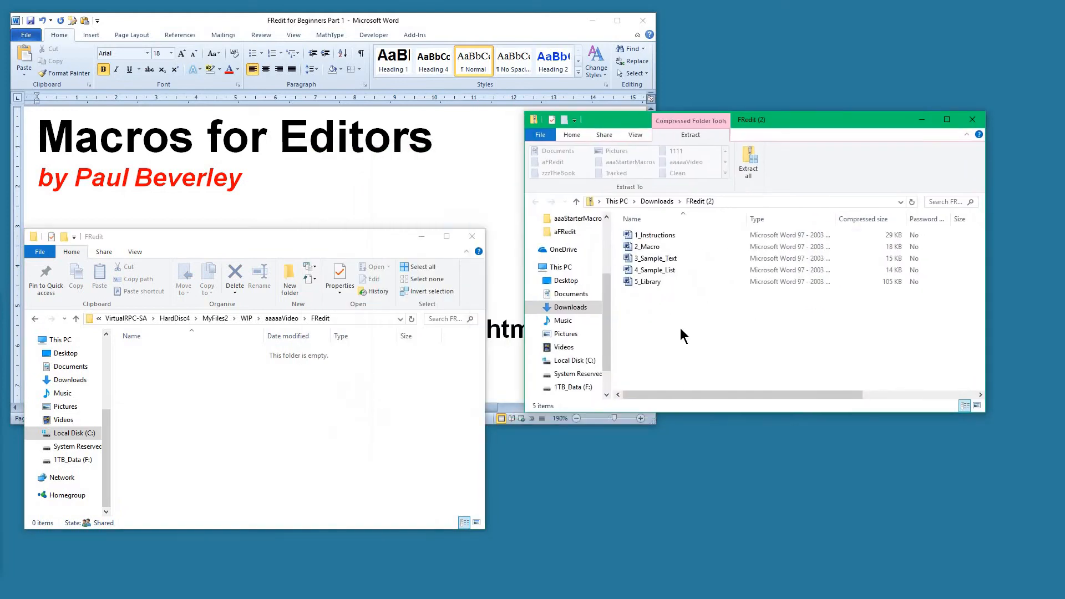
key(ctrl+a)
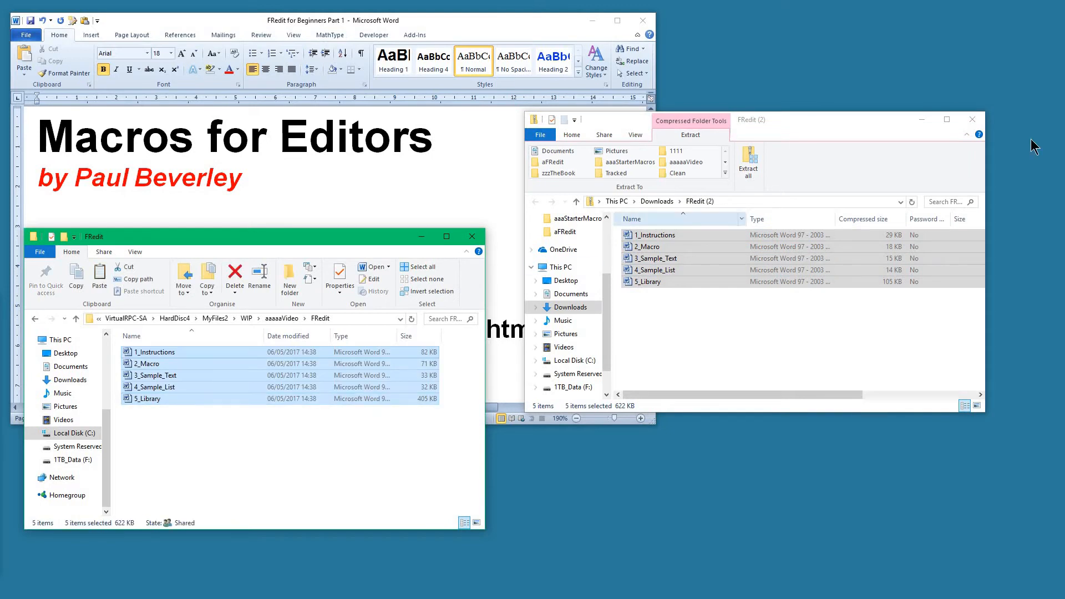
click(974, 120)
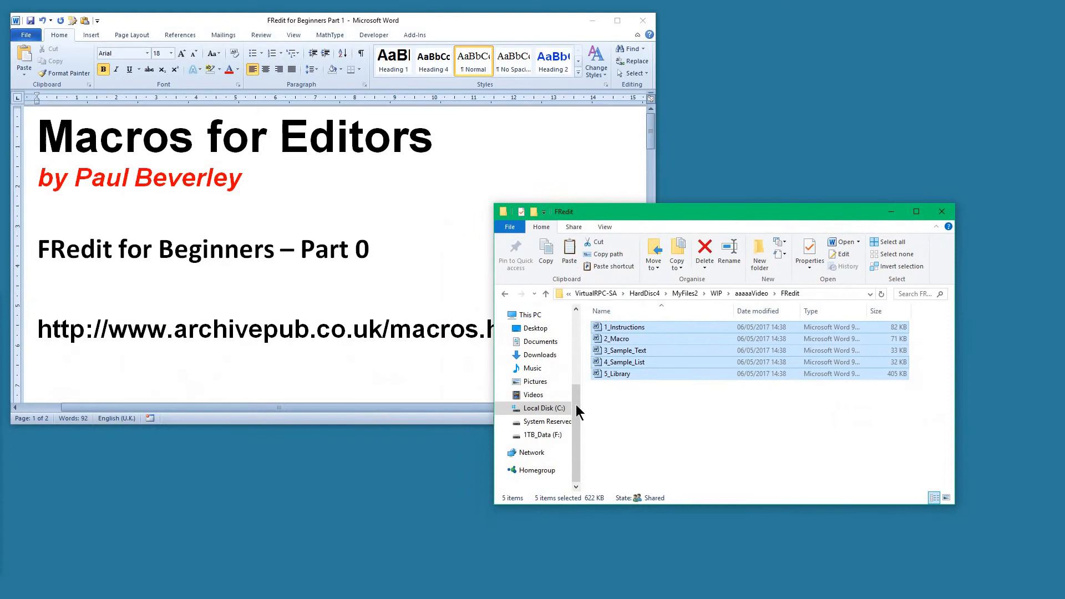
mouse_move(697, 402)
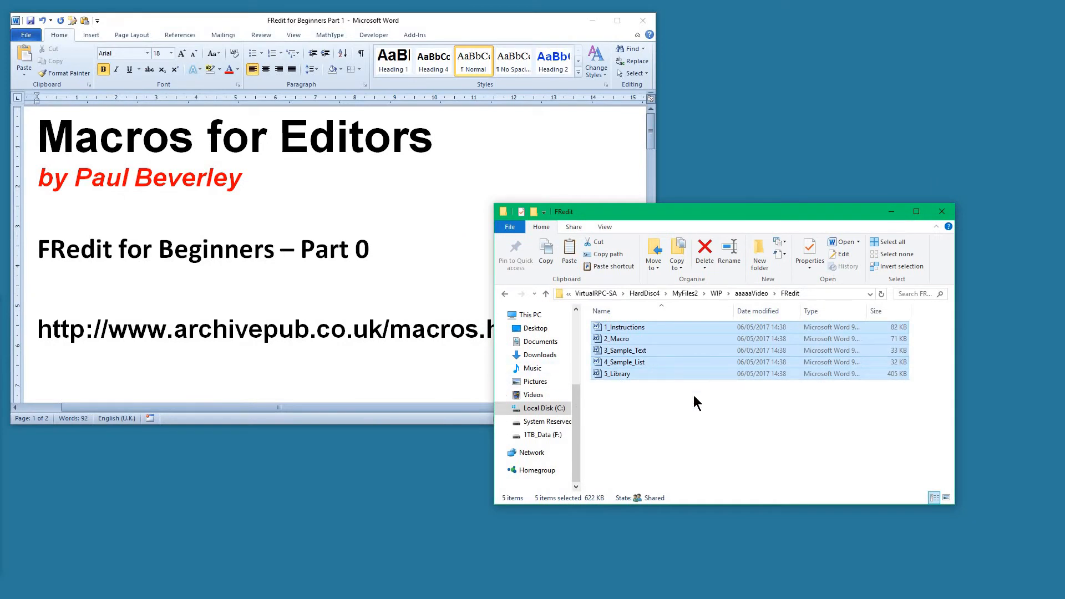
mouse_move(640, 359)
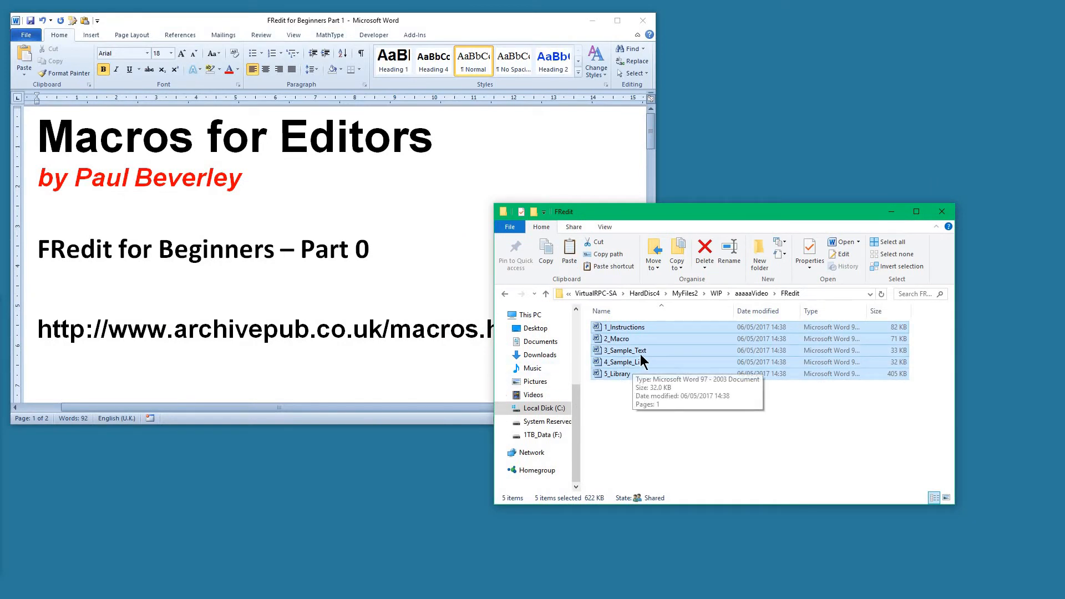
mouse_move(646, 449)
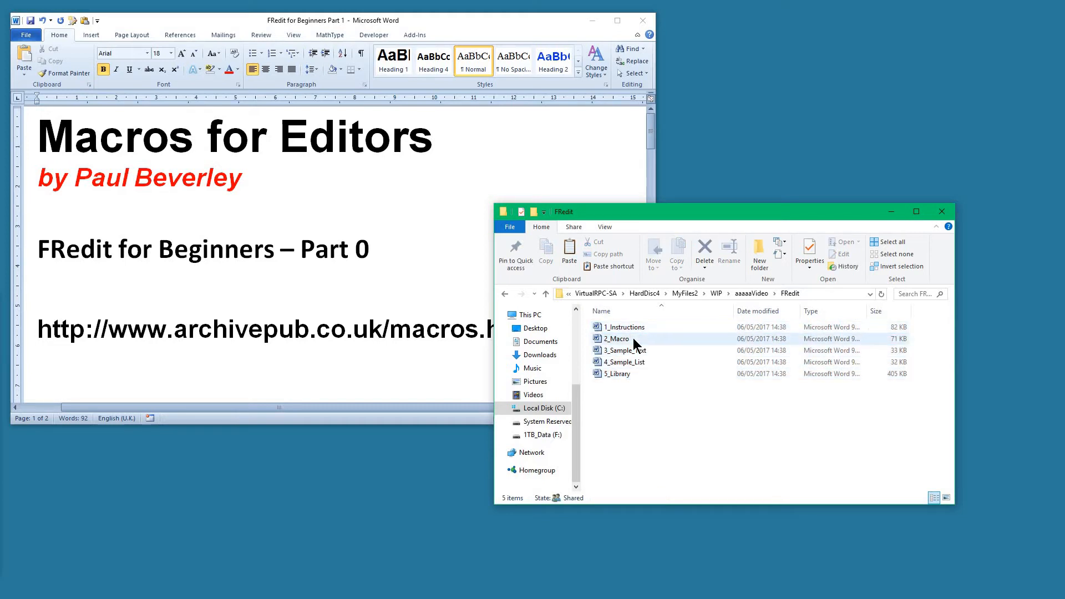
mouse_move(617, 338)
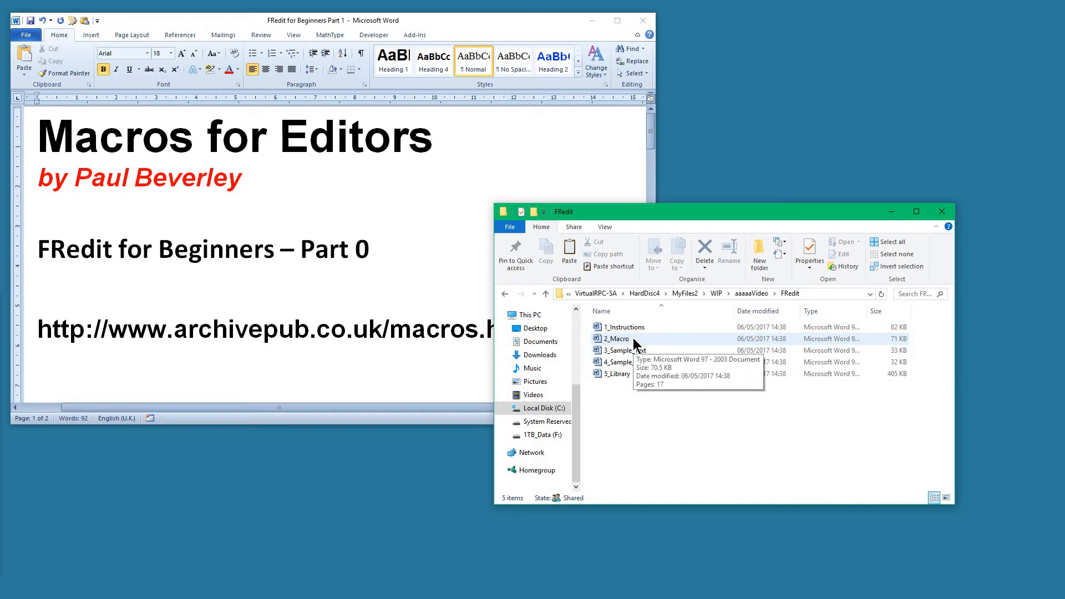
click(617, 339)
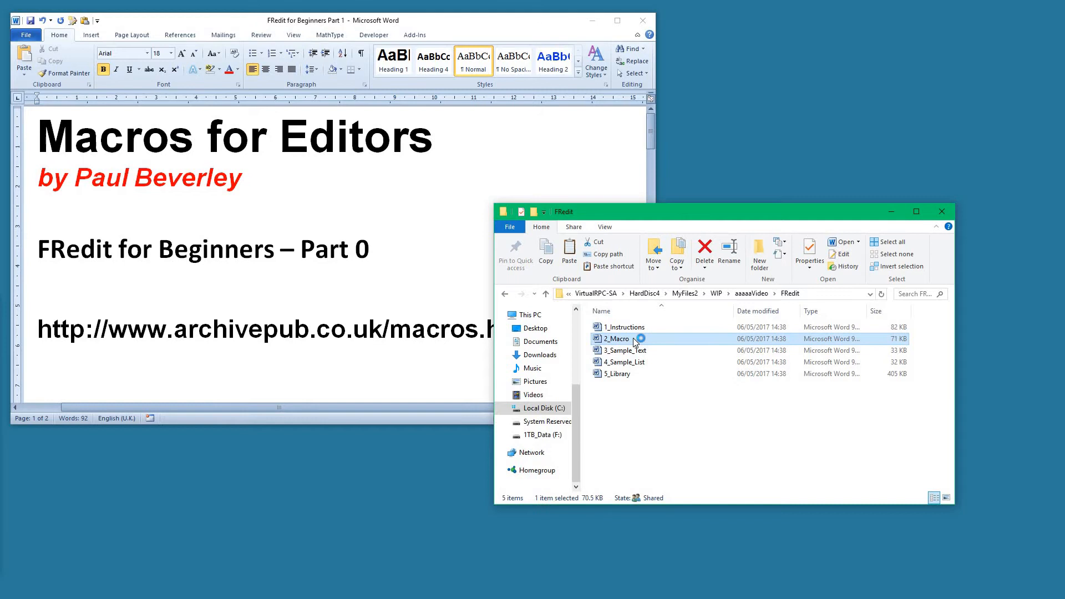
Open 2_Macro in Word, enable editing and select all of its macro code
double_click(618, 338)
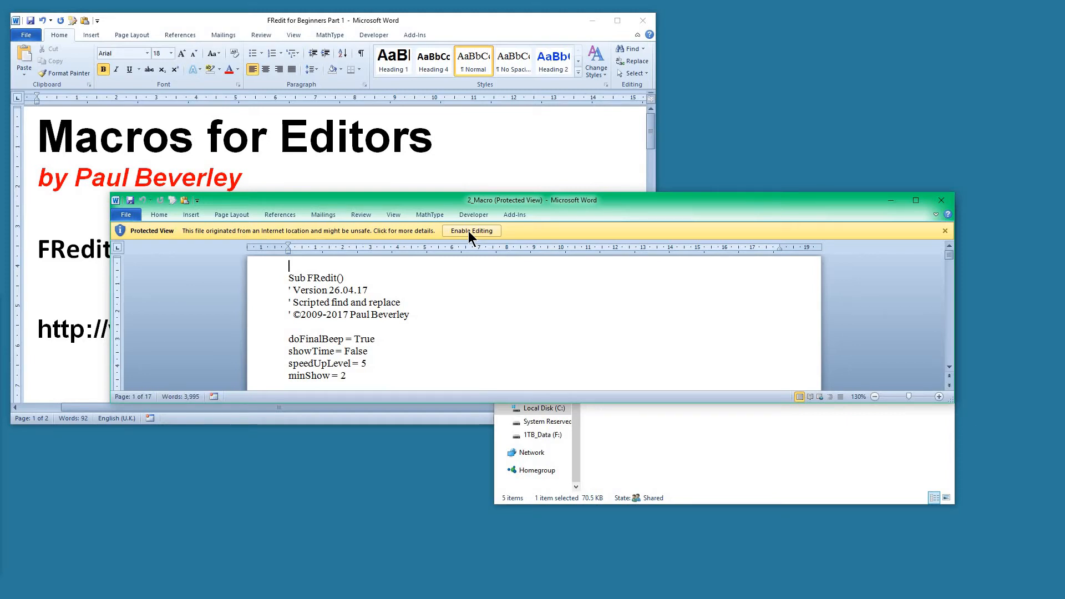
click(471, 231)
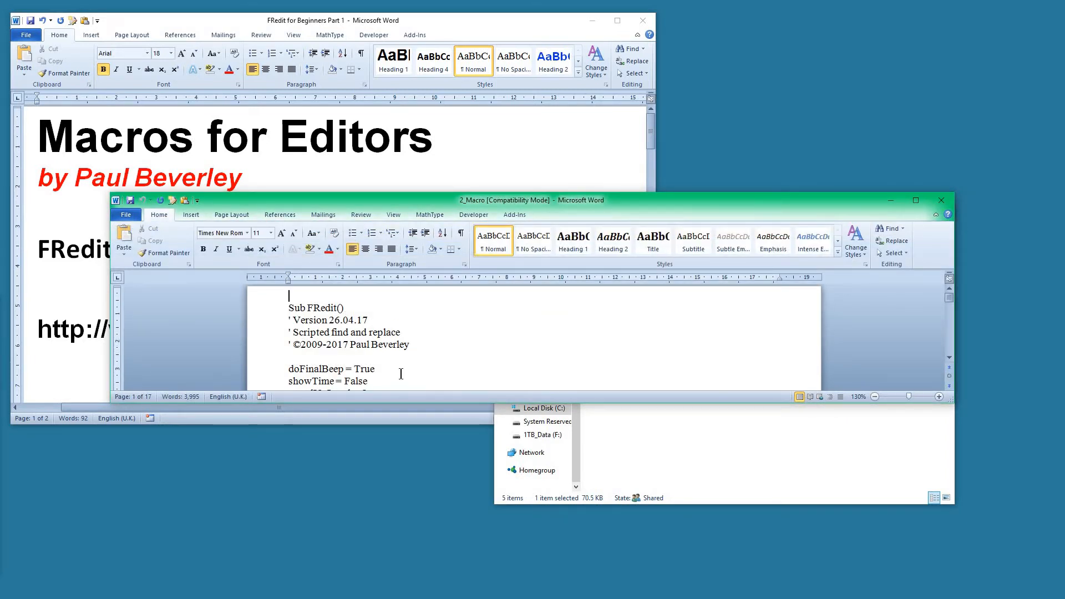
key(ctrl+a)
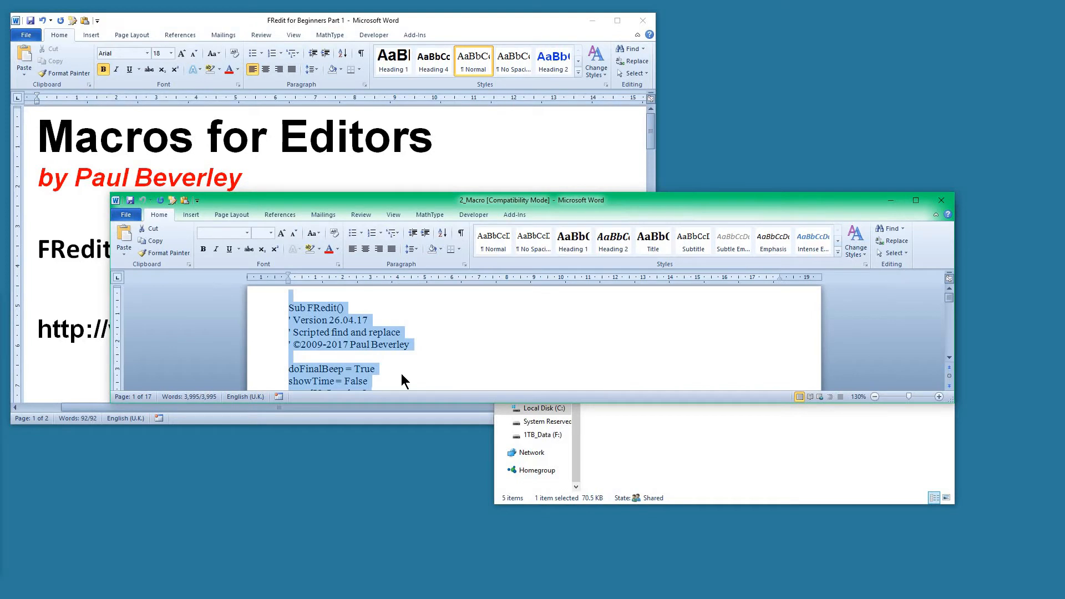
mouse_move(873, 293)
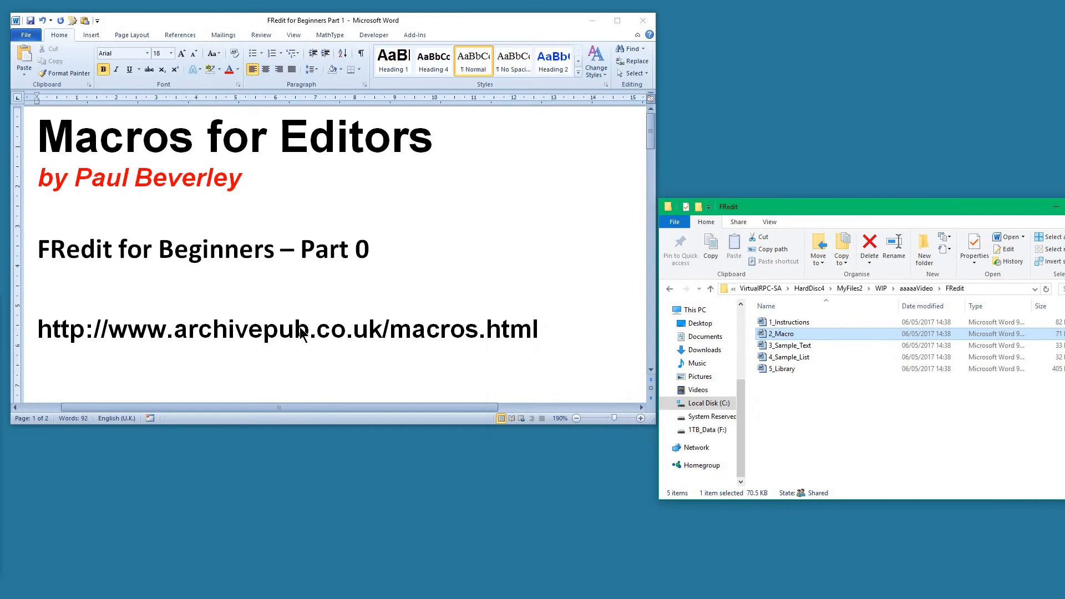
mouse_move(295, 283)
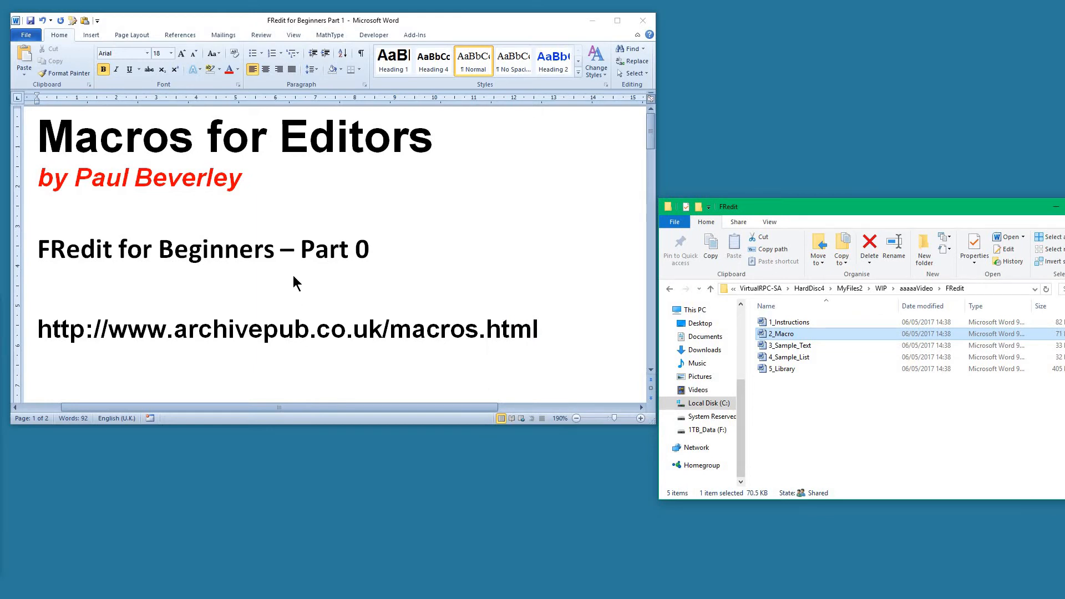
mouse_move(407, 249)
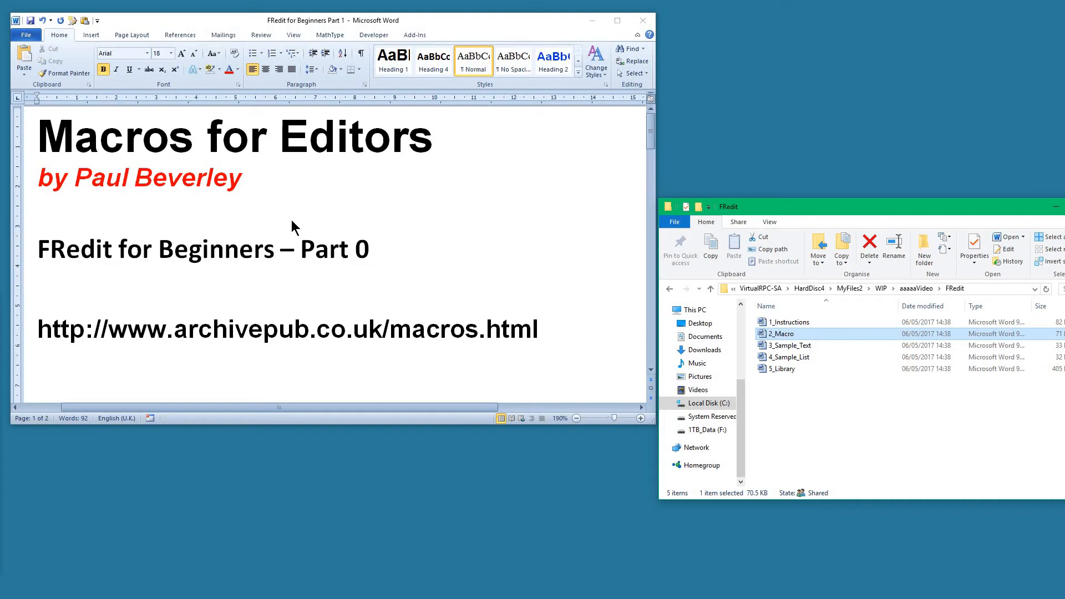
mouse_move(334, 228)
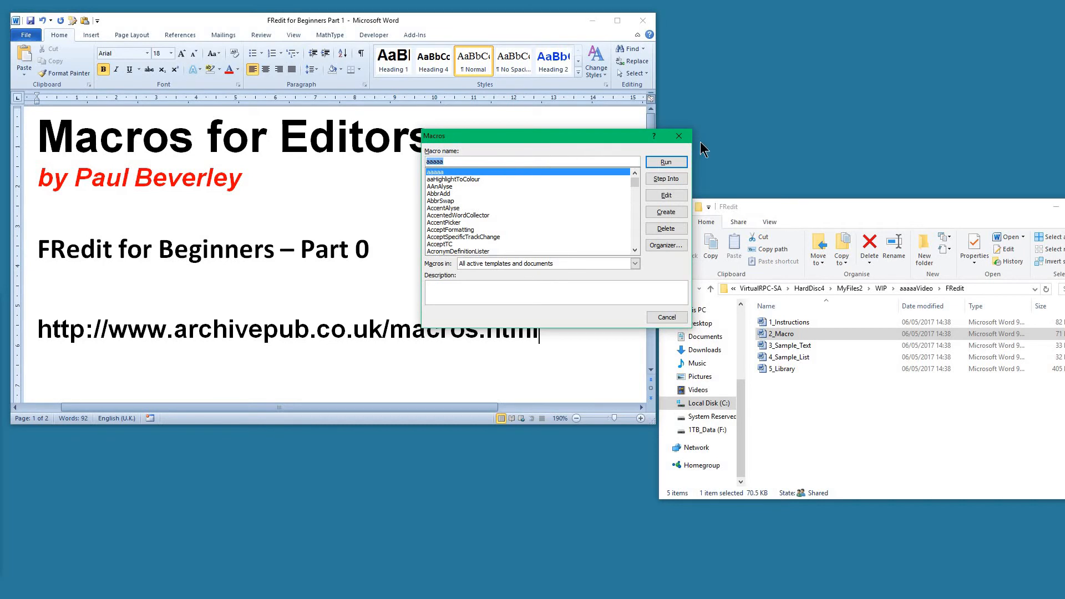
Reach the Macros list via the View and Developer ribbon tabs
click(666, 317)
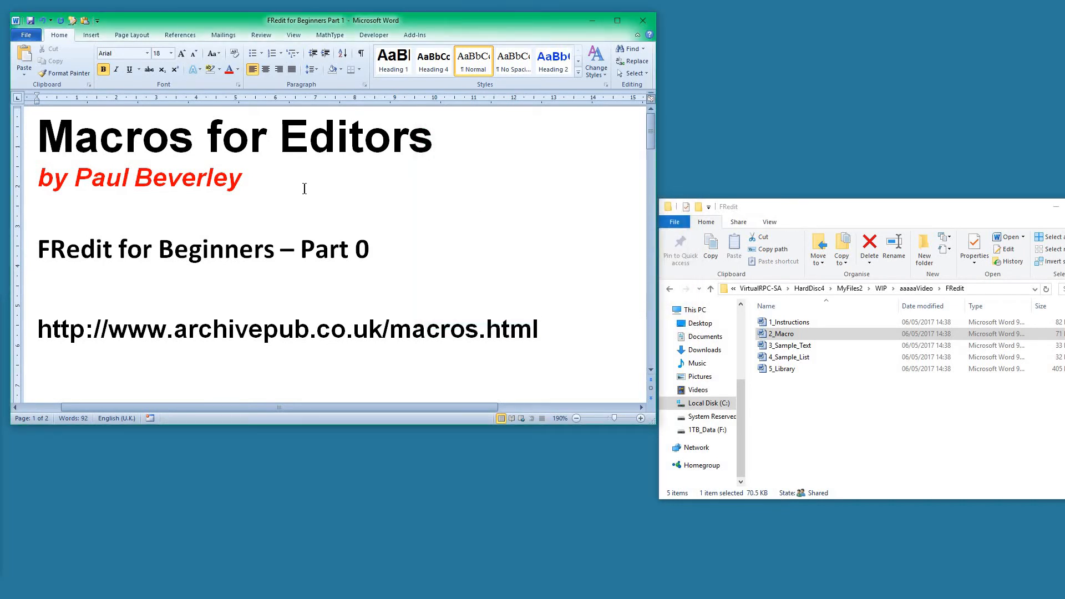
mouse_move(219, 353)
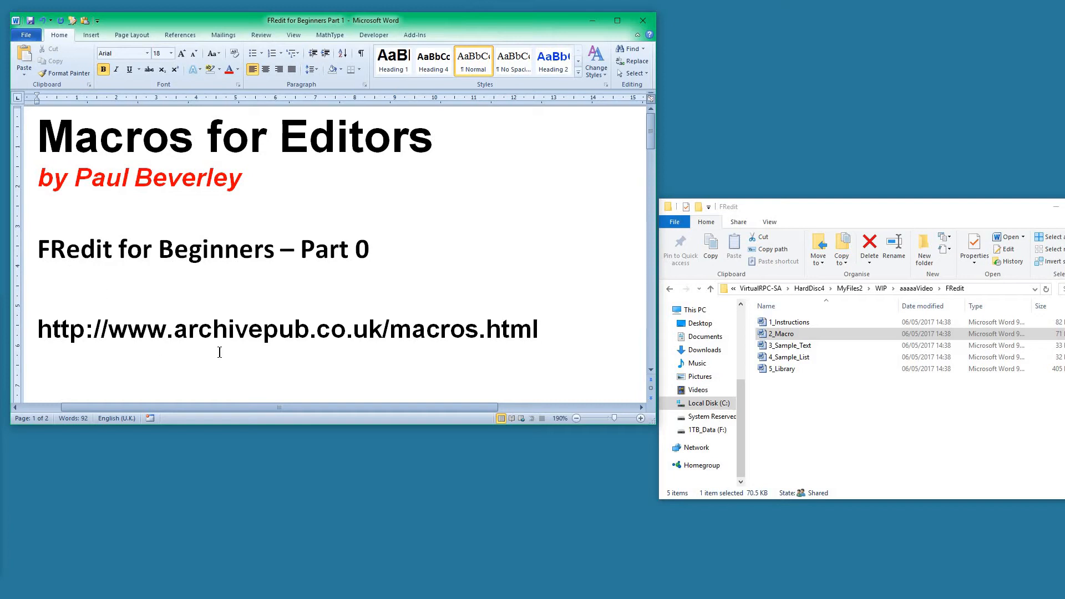
click(293, 34)
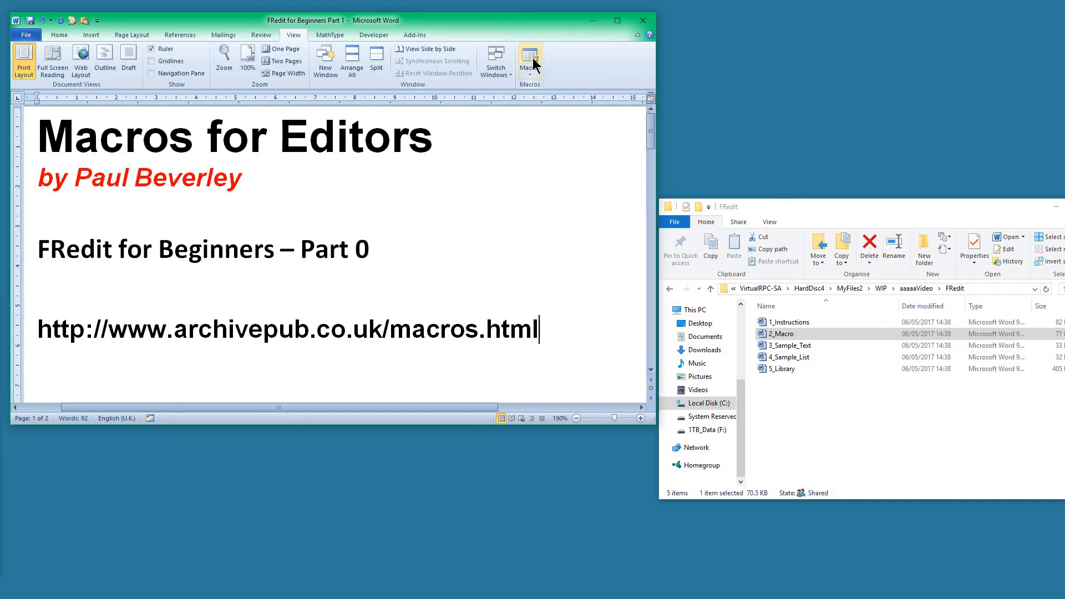
click(529, 61)
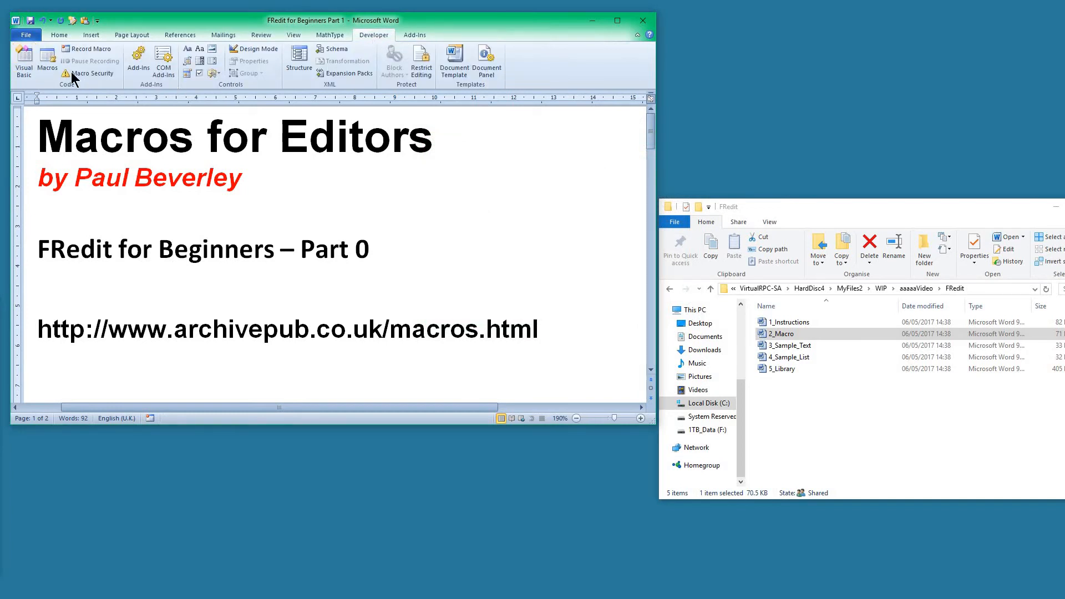
mouse_move(46, 61)
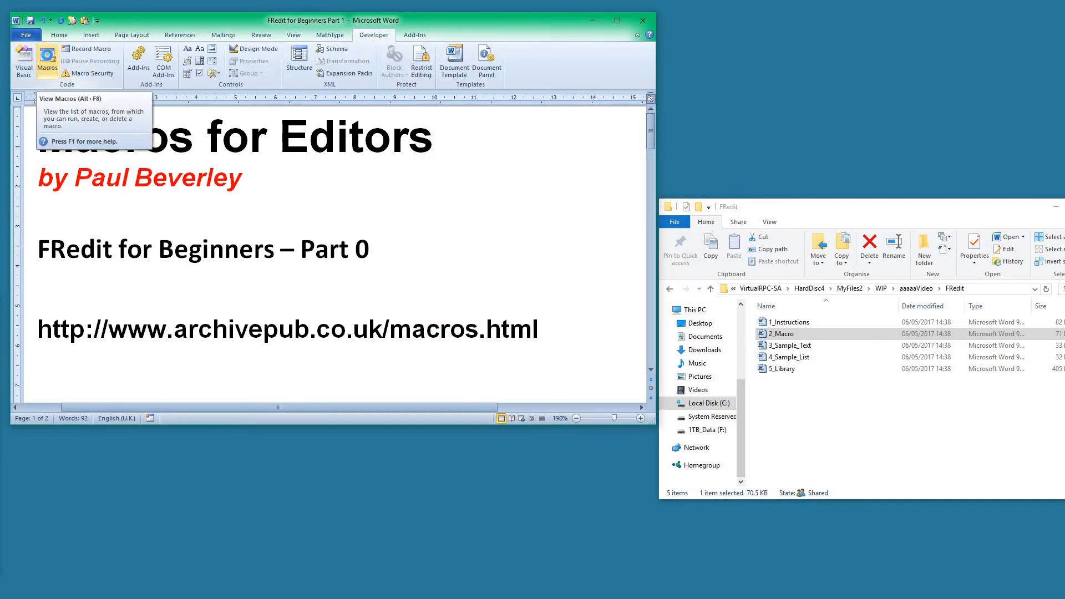
click(46, 61)
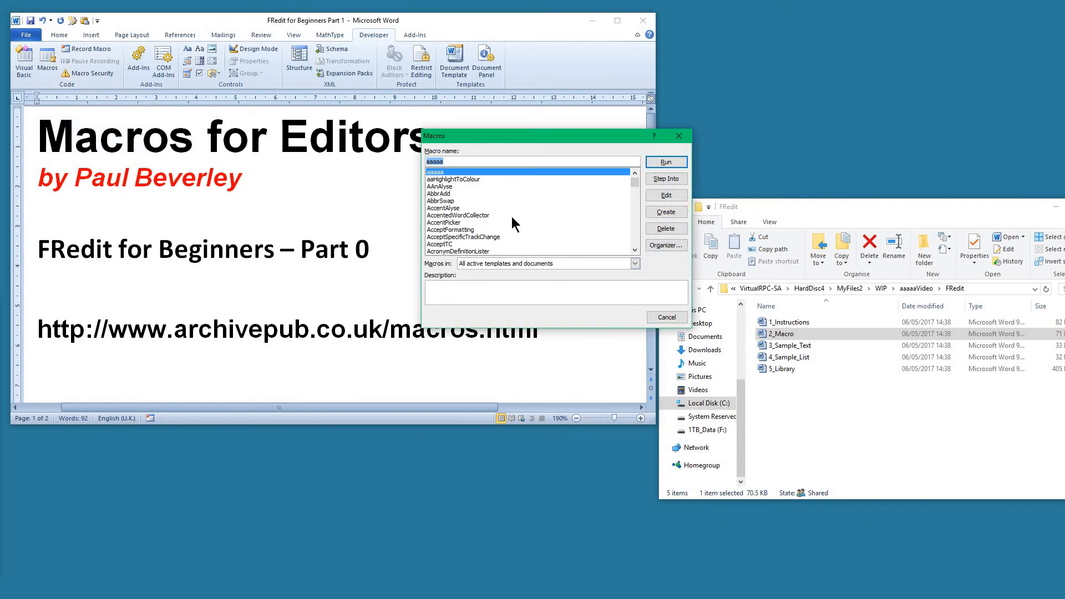
mouse_move(523, 218)
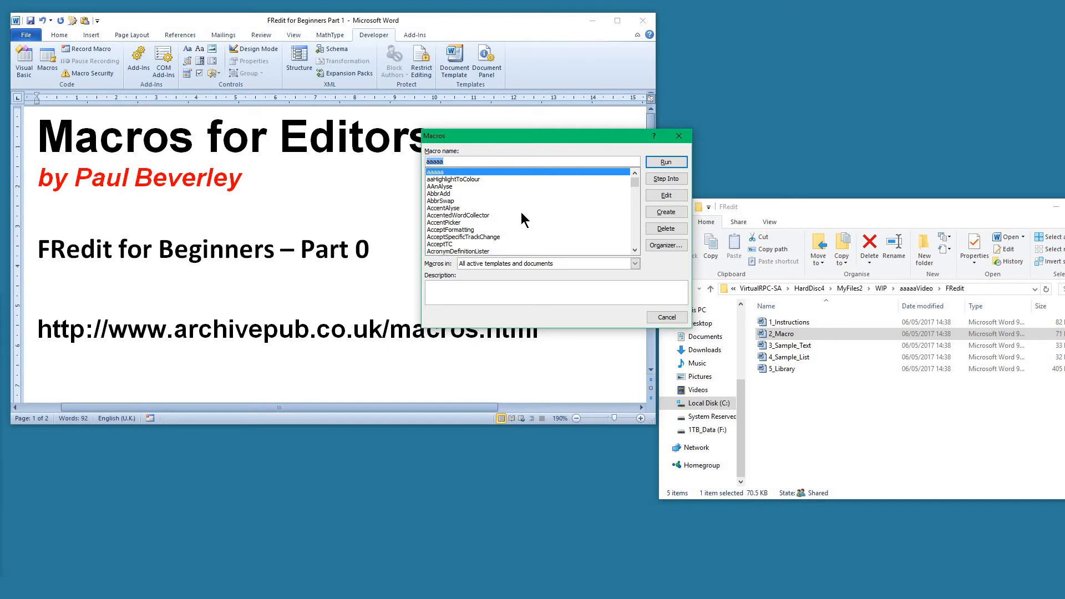
mouse_move(586, 210)
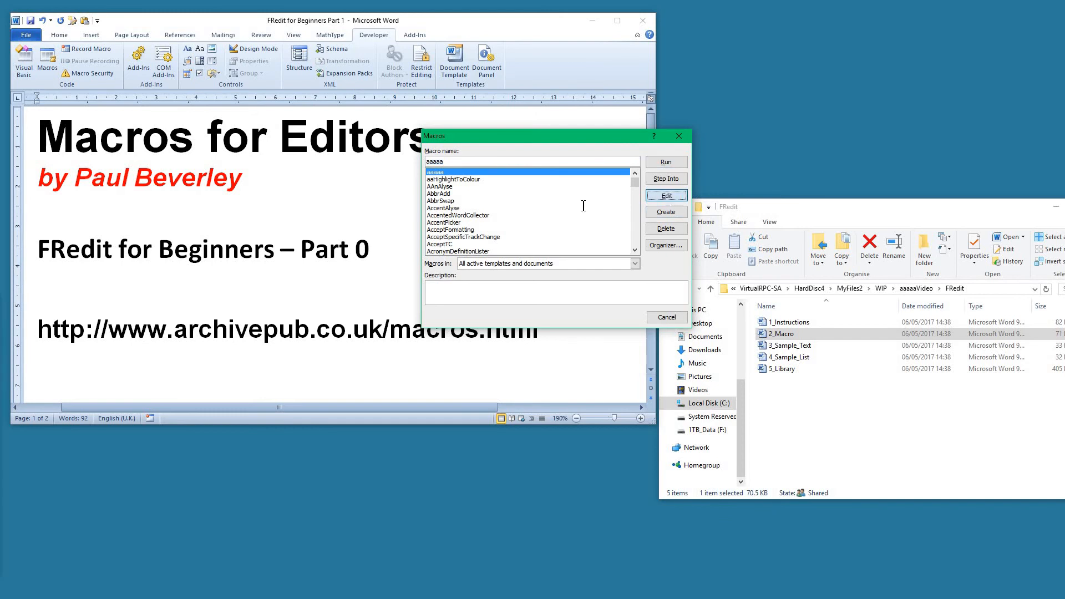
Edit the NewMacros module and place the cursor near FRedit's error checks
click(665, 195)
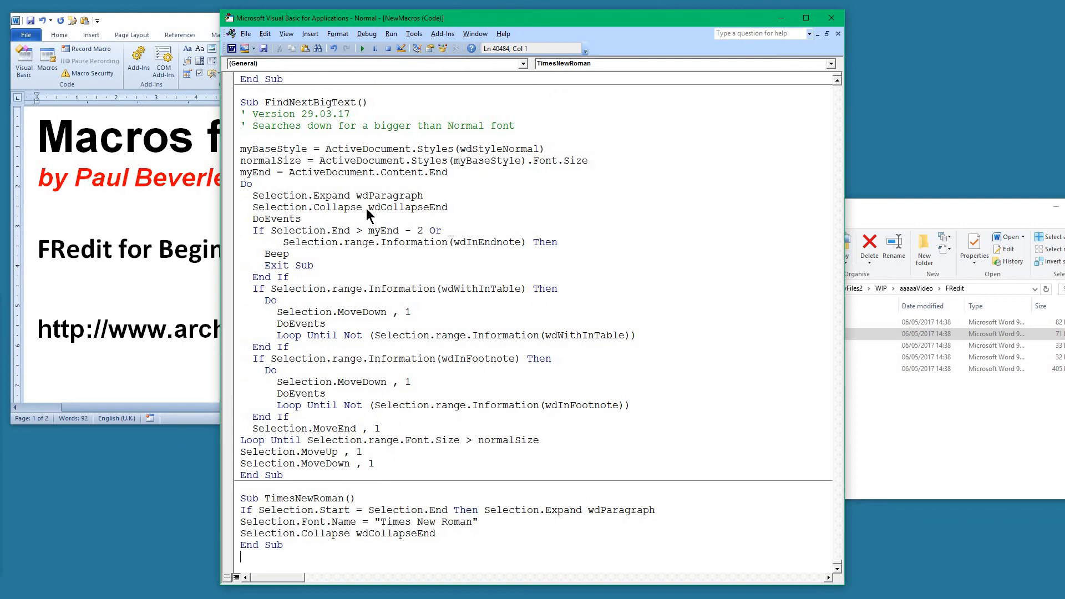
mouse_move(367, 216)
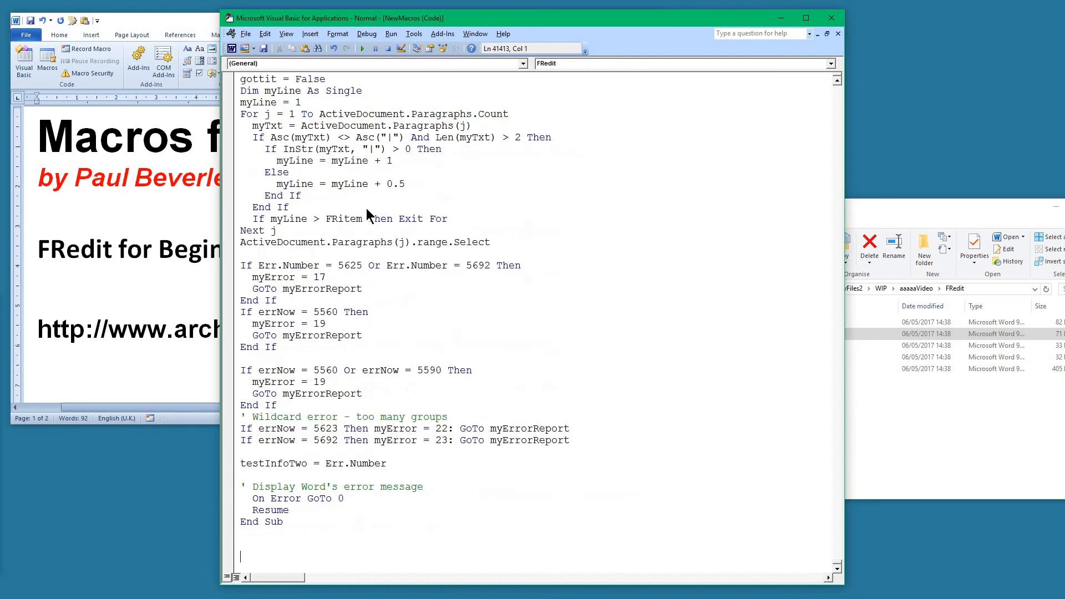
click(326, 323)
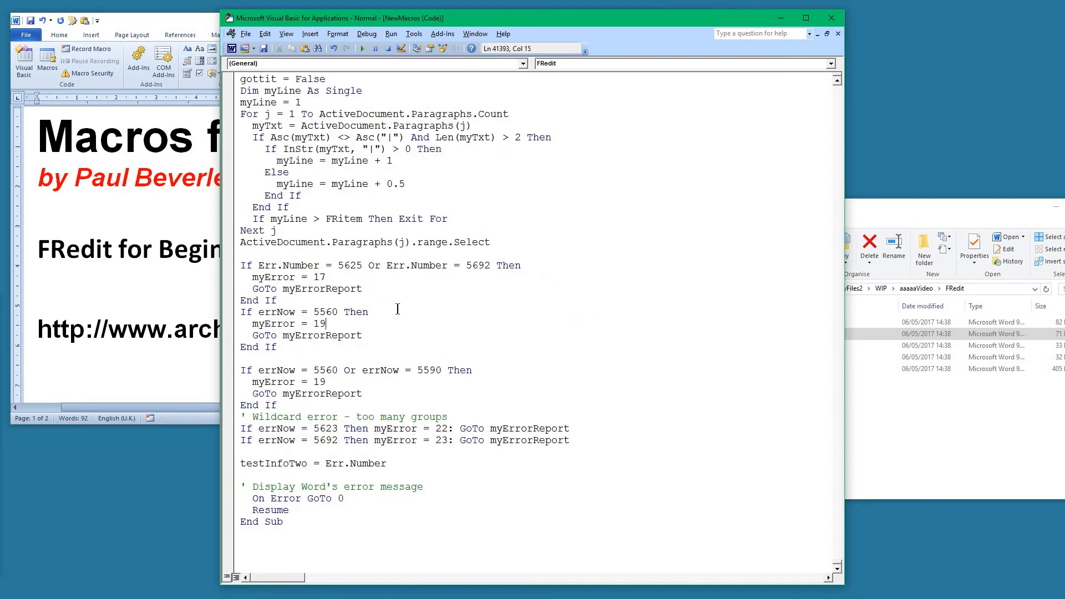
mouse_move(446, 406)
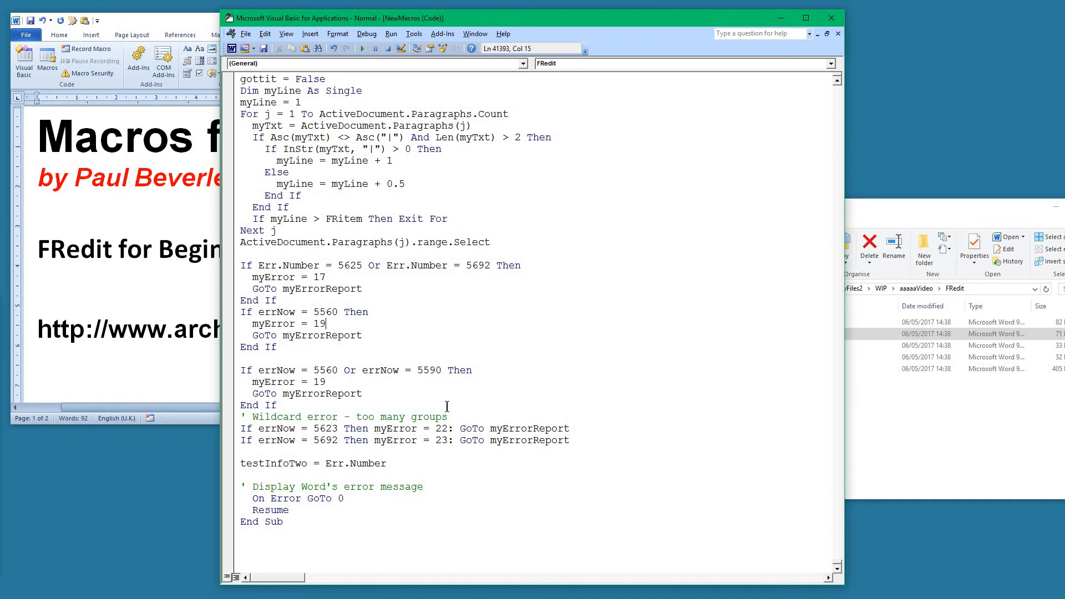
mouse_move(806, 74)
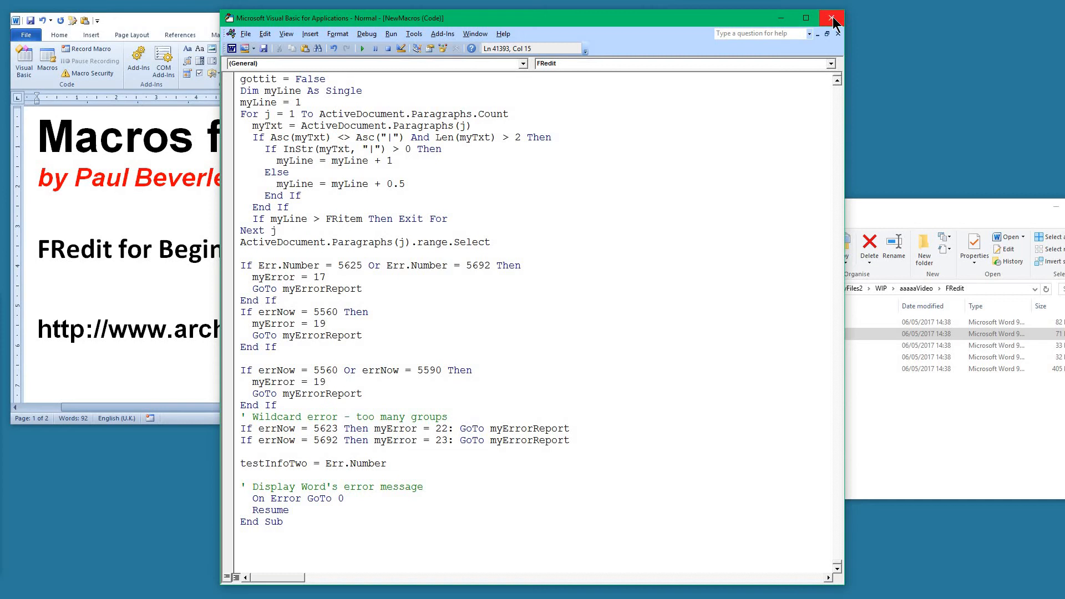
mouse_move(831, 19)
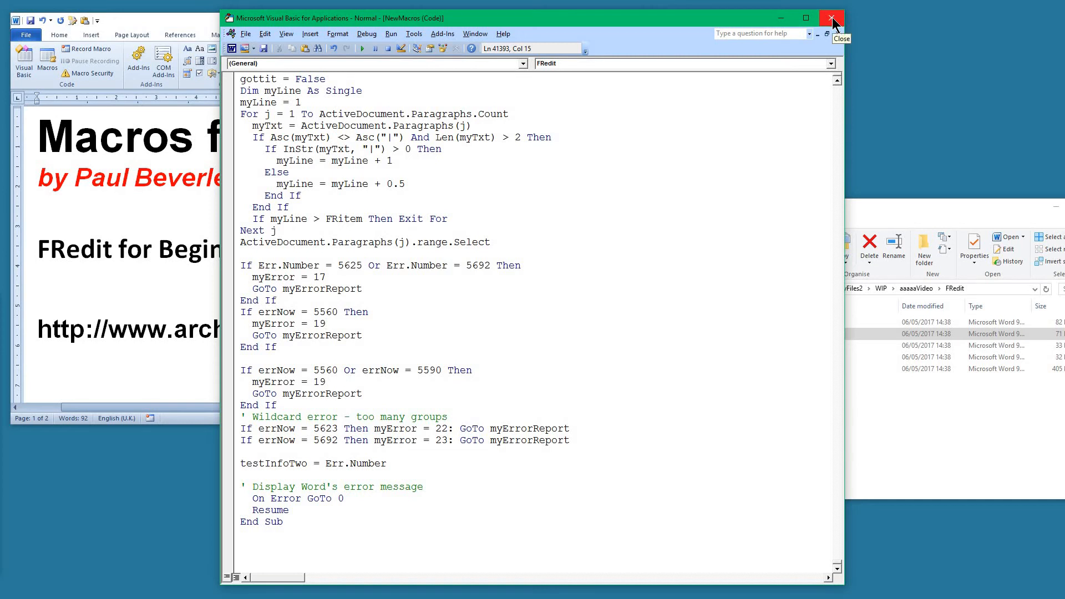
Close the VBA editor and select 3_Sample_Text in the FRedit folder
click(830, 19)
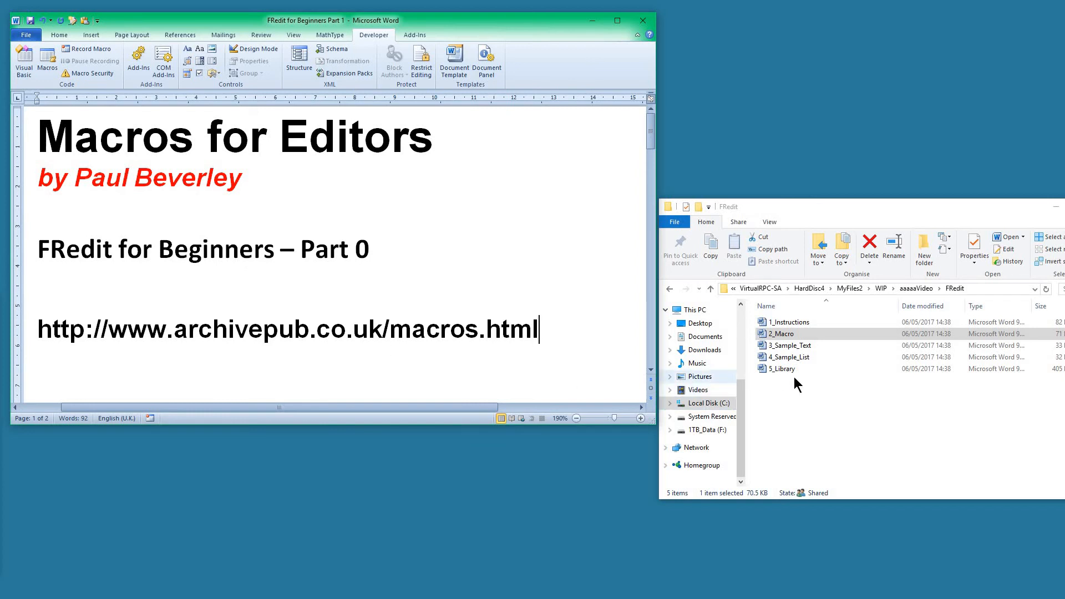
mouse_move(802, 346)
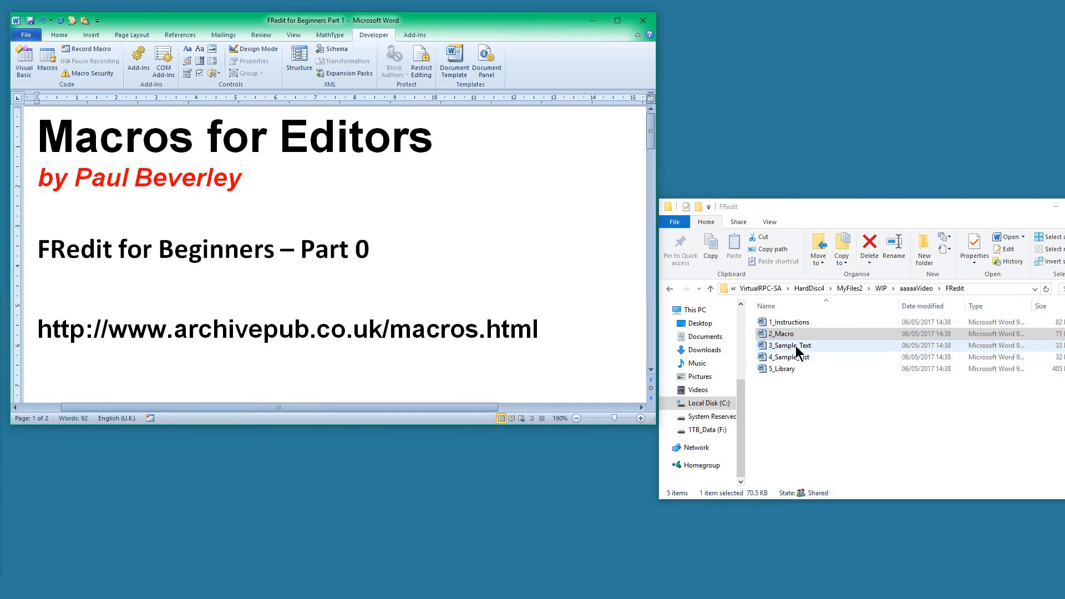
mouse_move(808, 358)
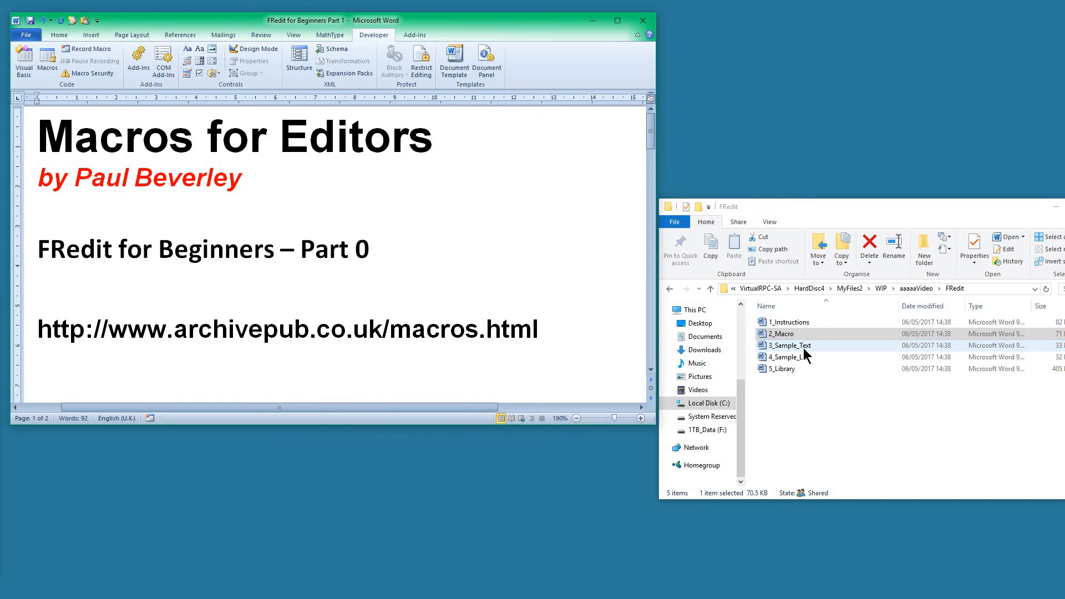
mouse_move(799, 357)
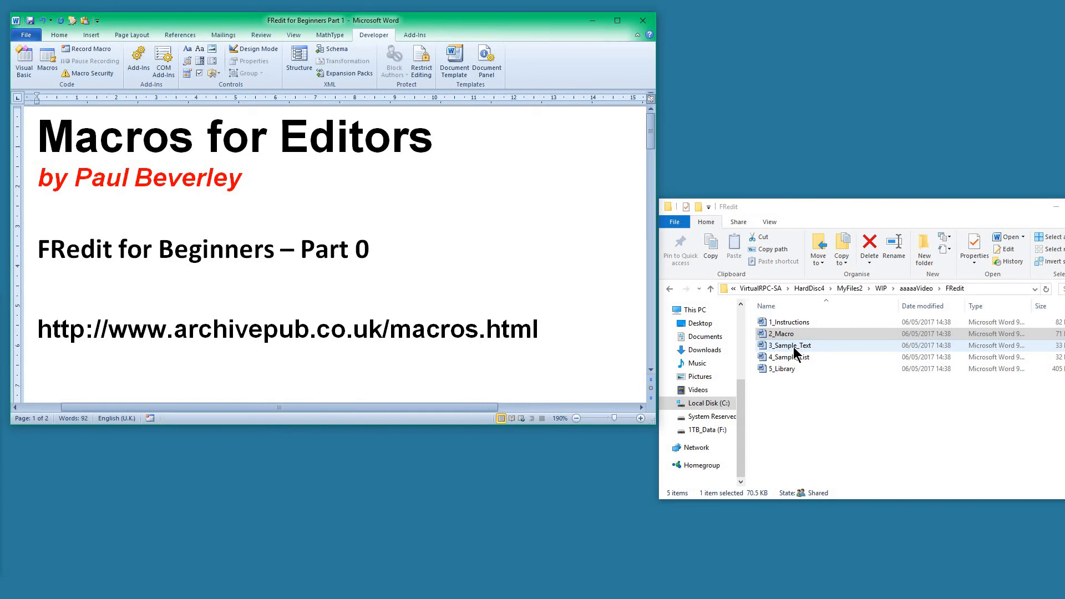
click(794, 345)
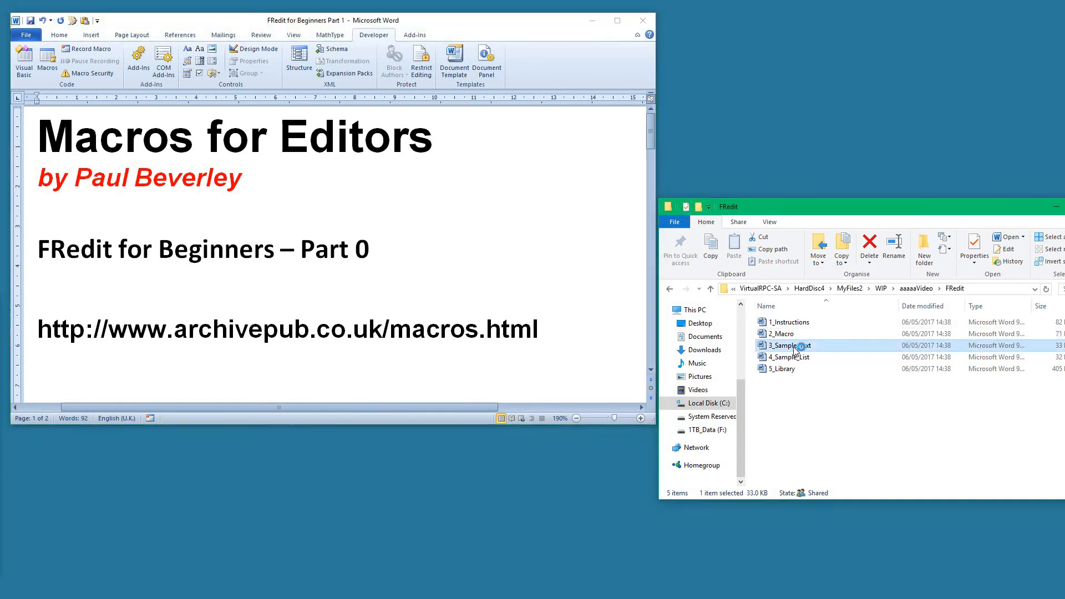
Open 3_Sample_Text and 4_Sample_List in Word with editing enabled on both
double_click(785, 345)
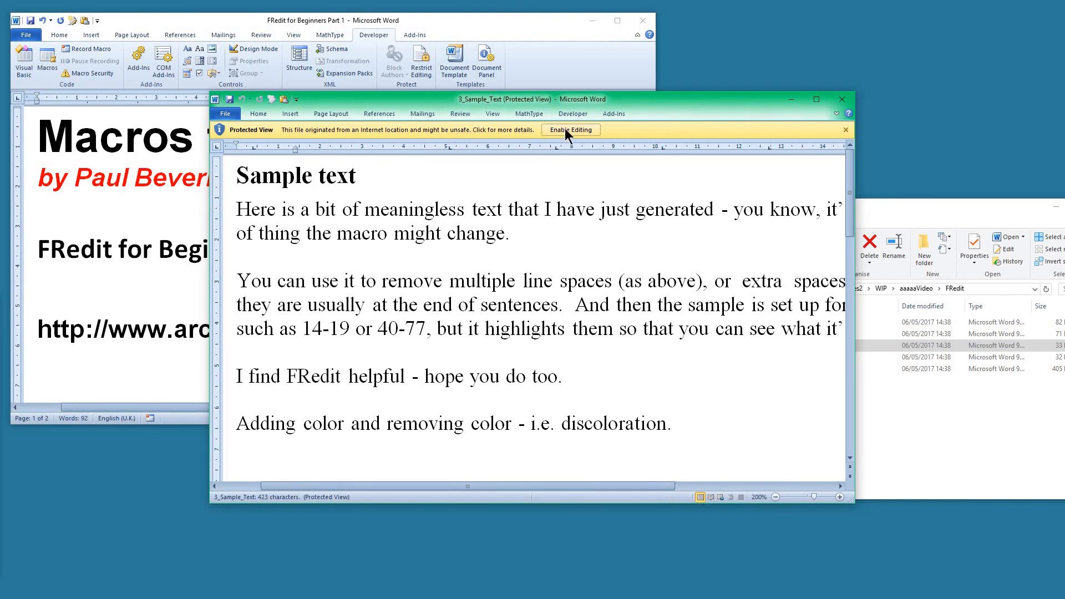
click(570, 129)
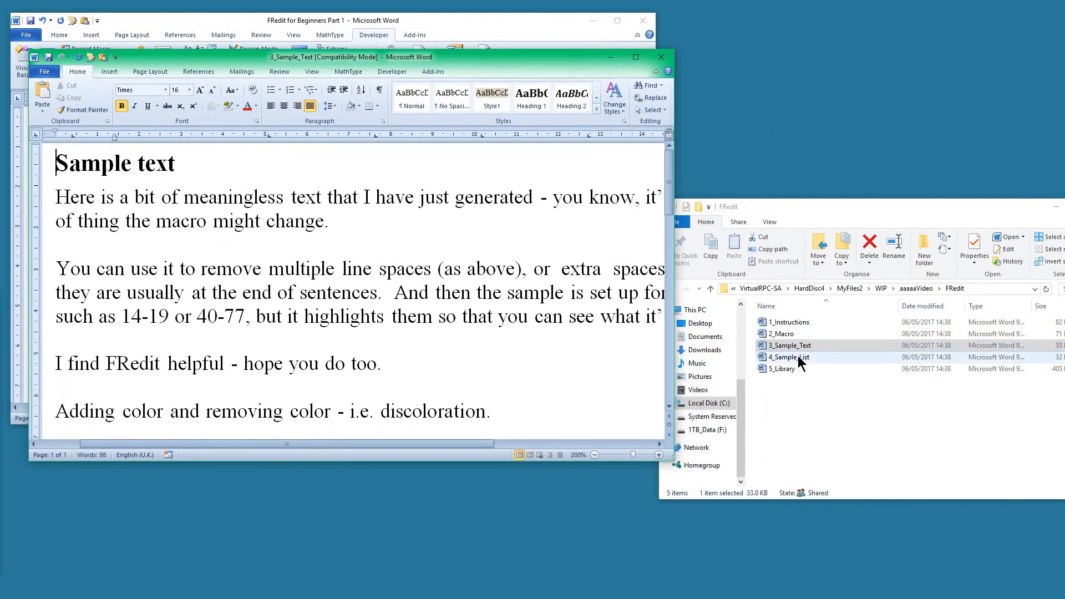
double_click(788, 357)
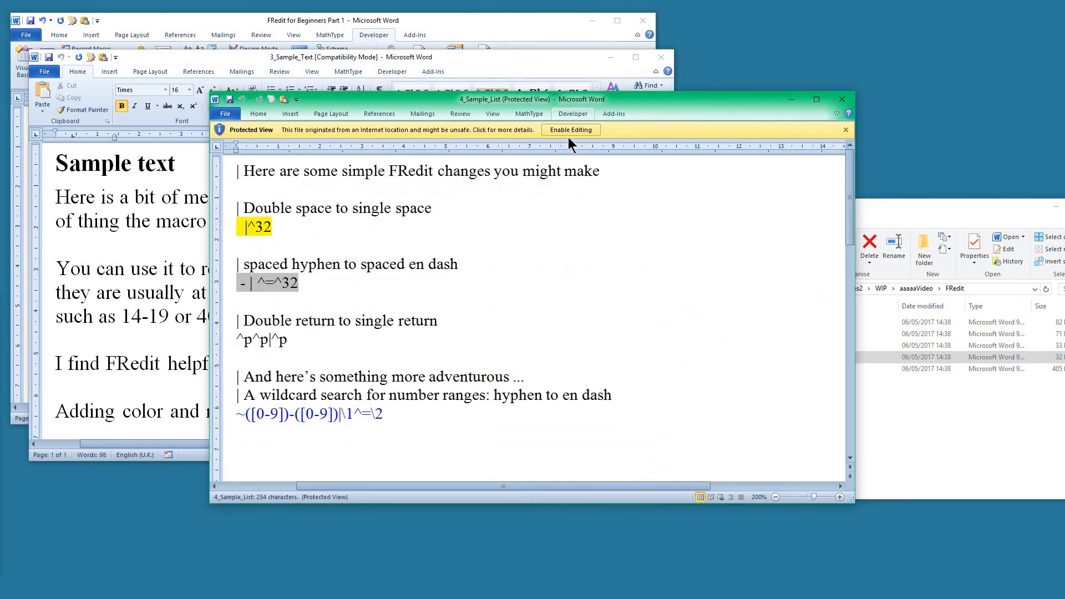
click(570, 130)
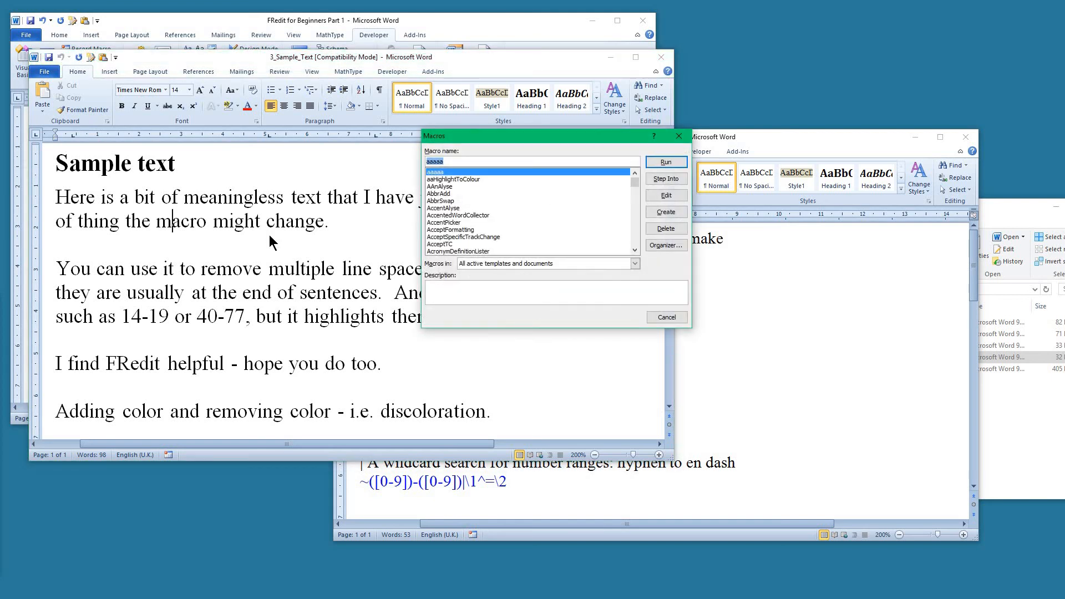
Jump to FRedit by typing 'fr' in the Macros dialog and run it on the sample text
text(f)
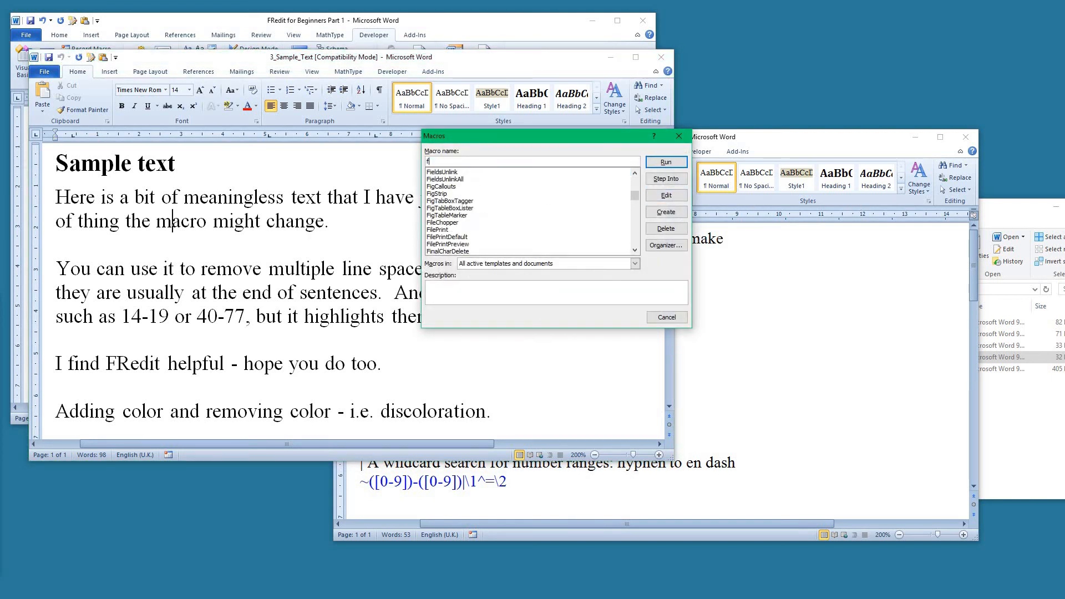
text(r)
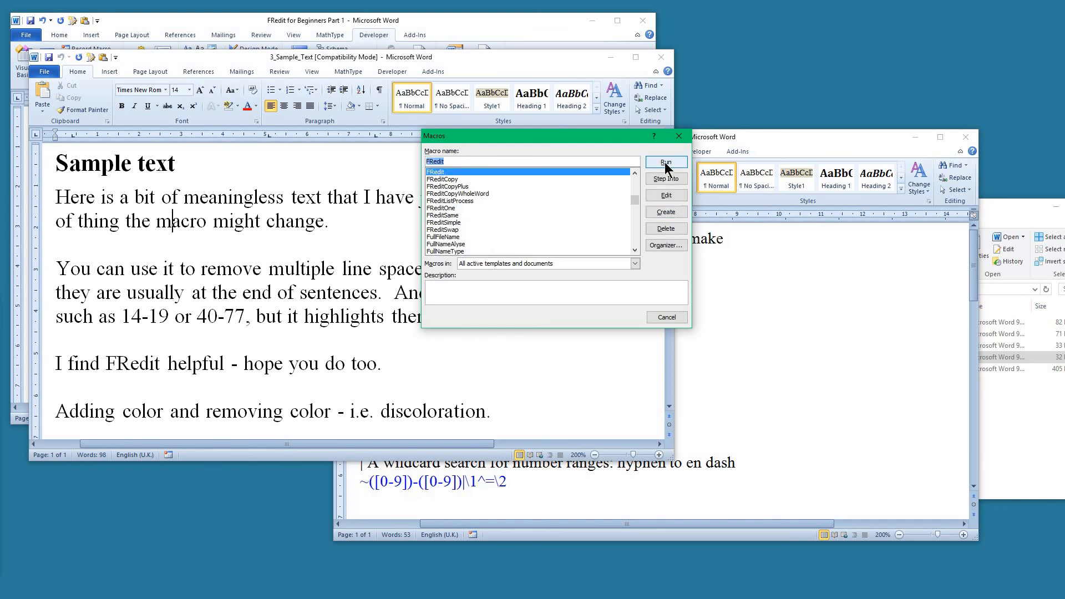
click(665, 162)
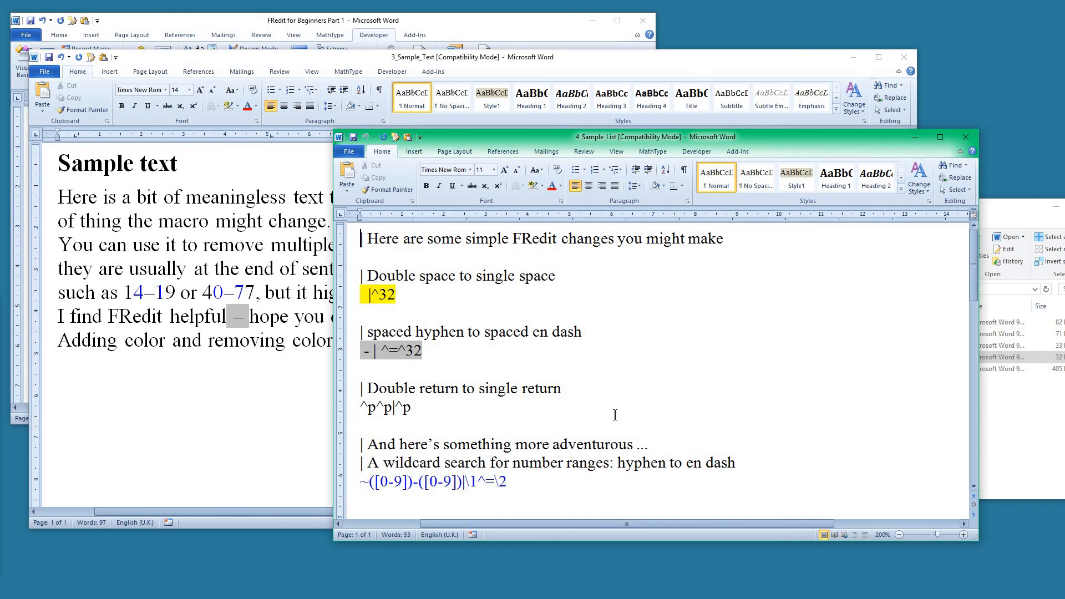
mouse_move(465, 372)
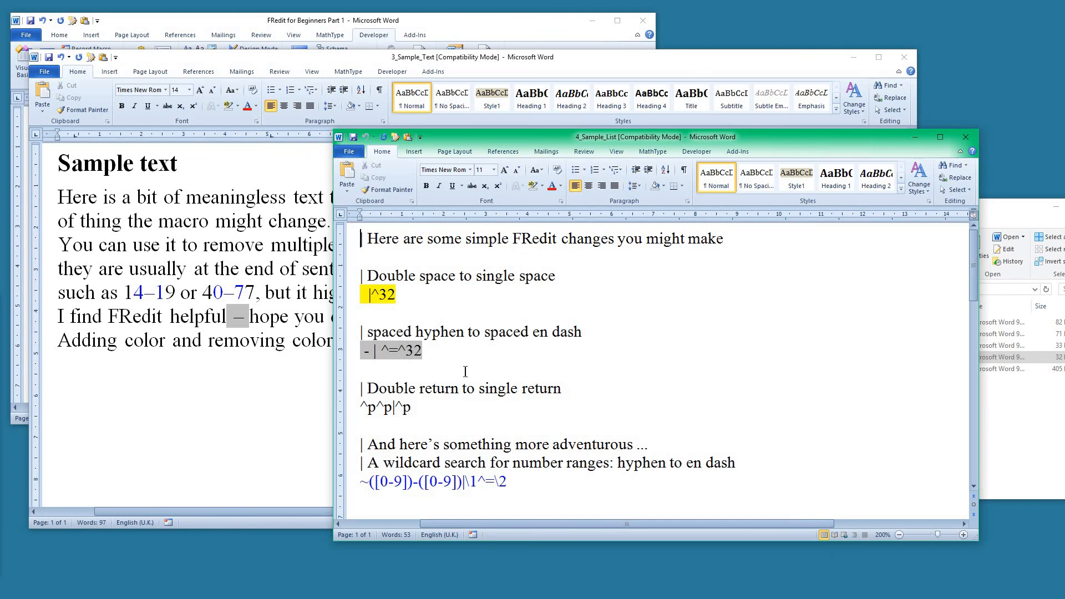
mouse_move(474, 339)
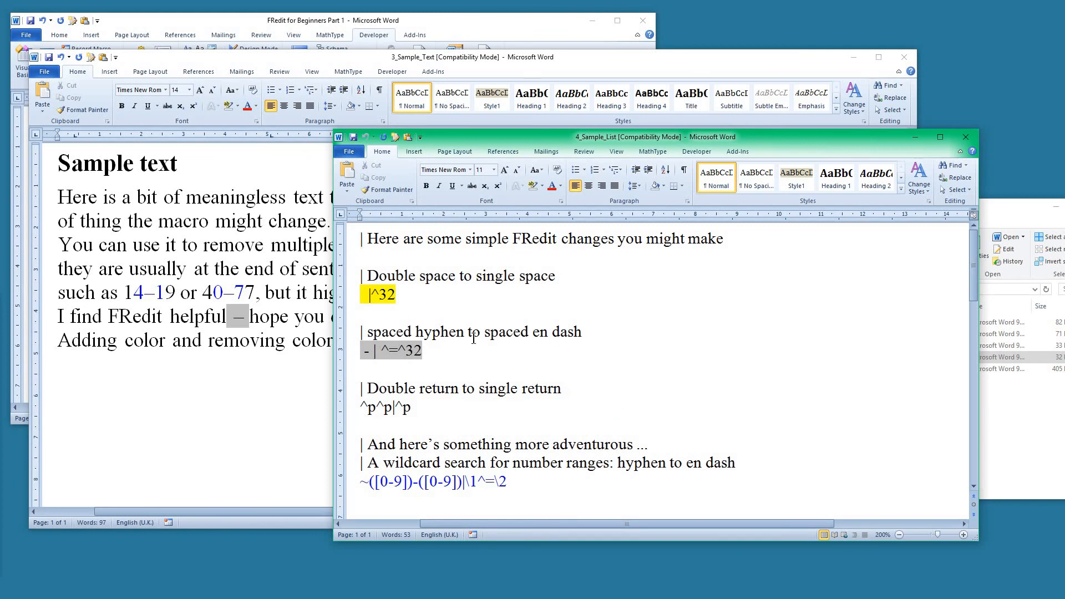